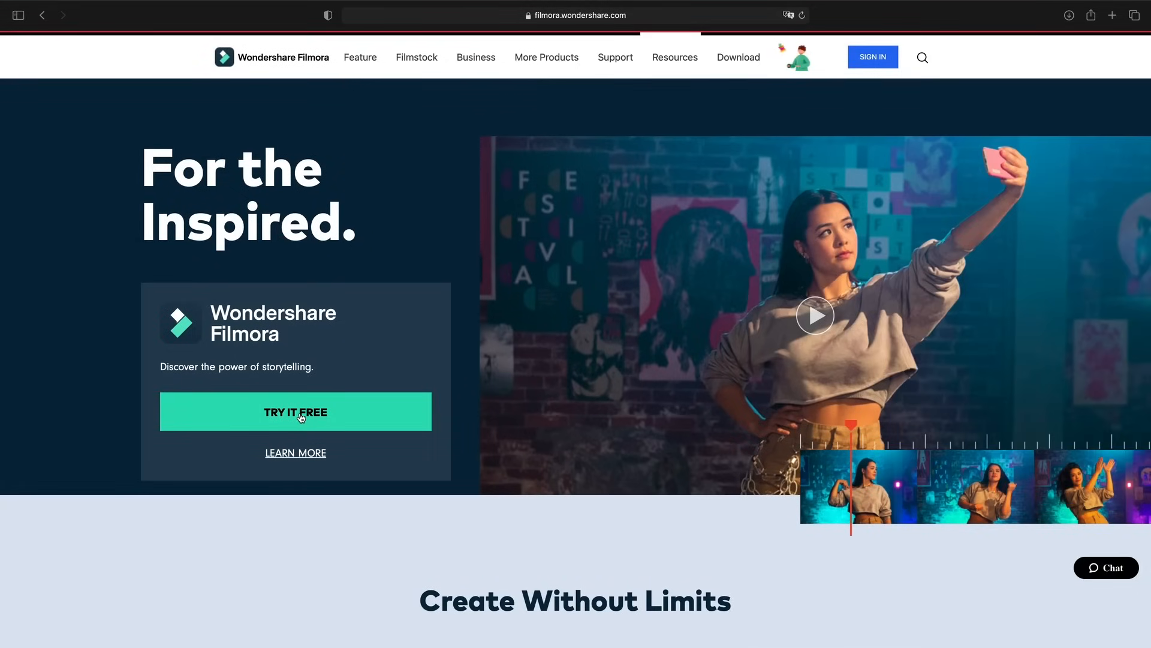
# Request the free Filmora trial download from the Wondershare website.
pyautogui.click(295, 412)
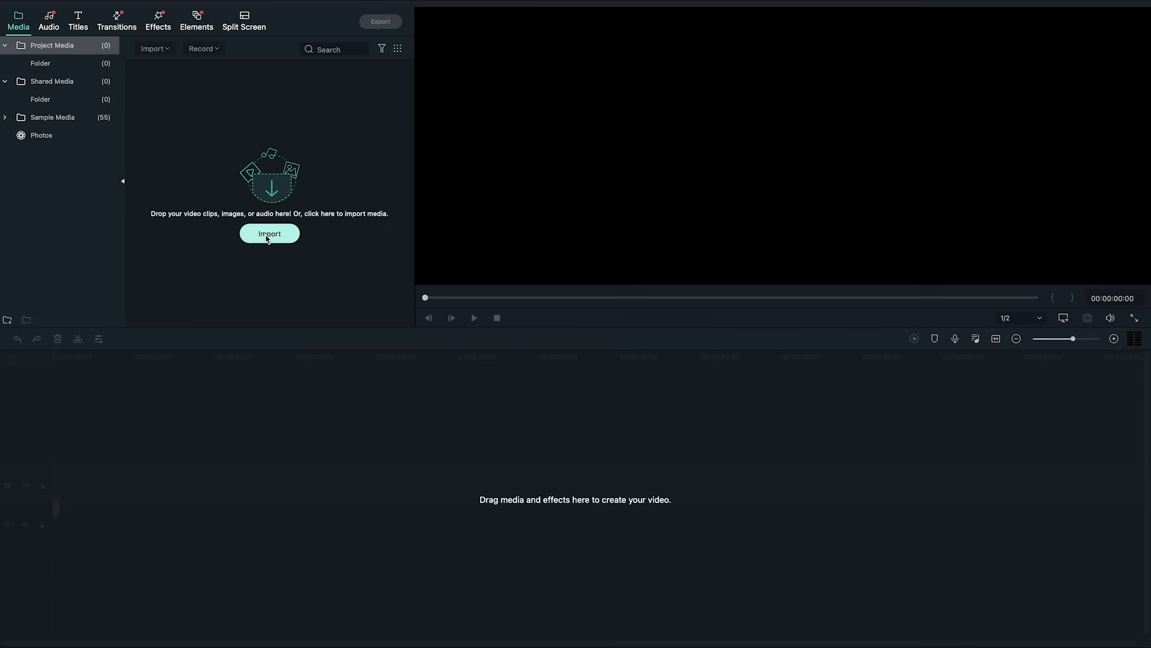
# Import the 21 Paris photos and clips into the project's media library.
pyautogui.click(270, 234)
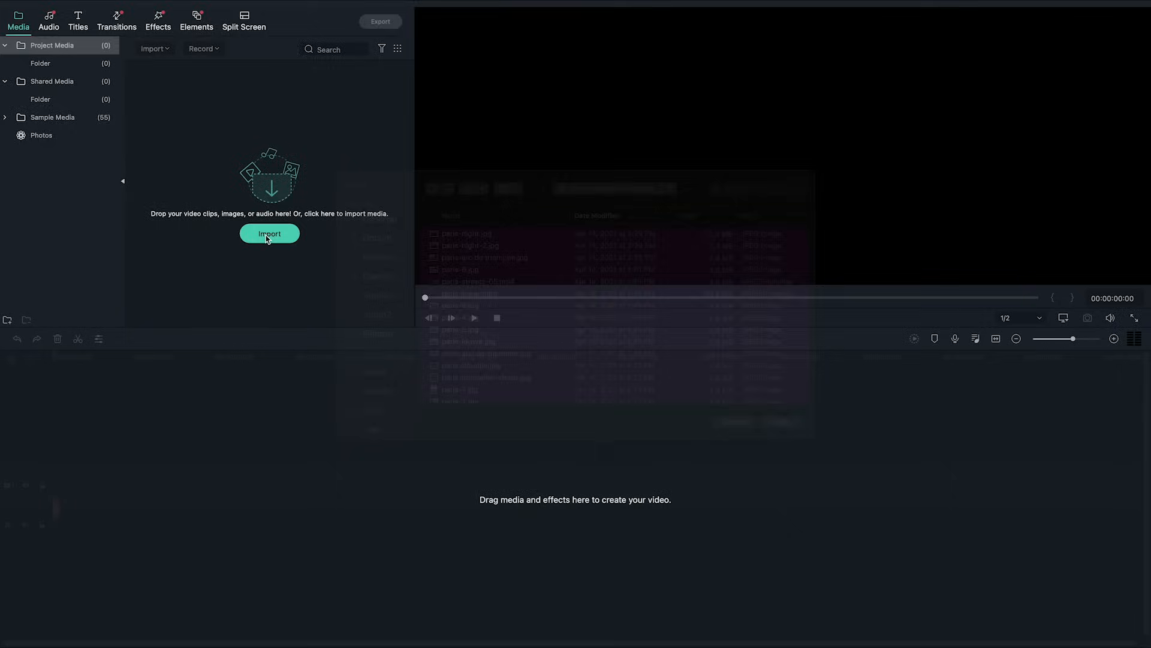
pyautogui.click(269, 233)
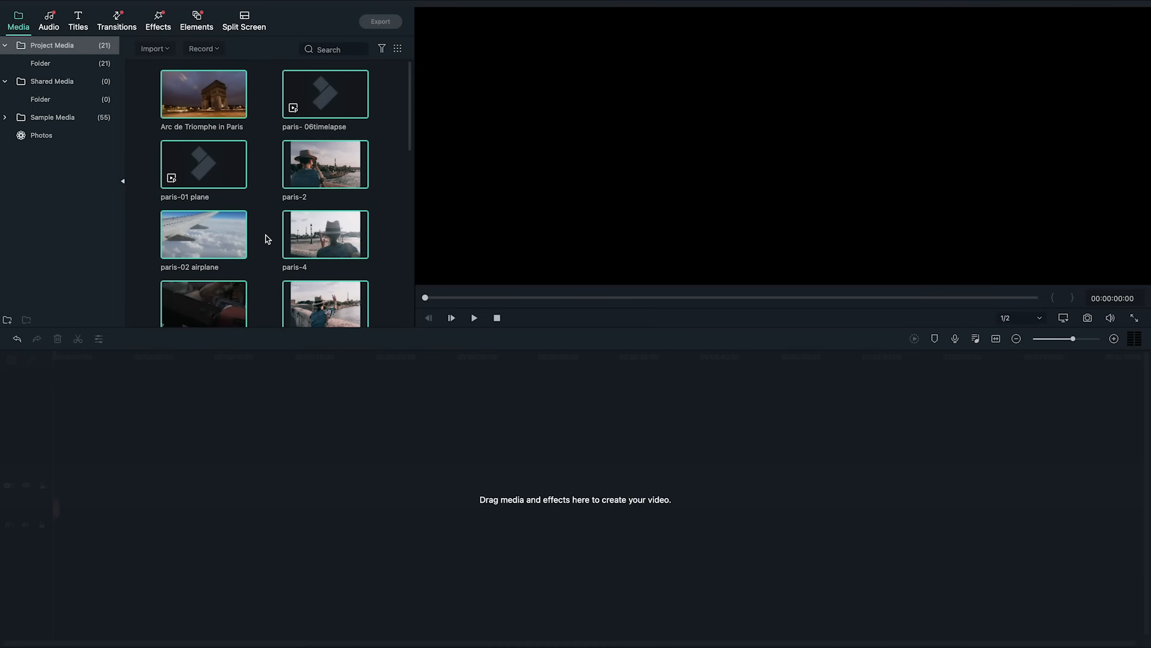
pyautogui.scroll(-3)
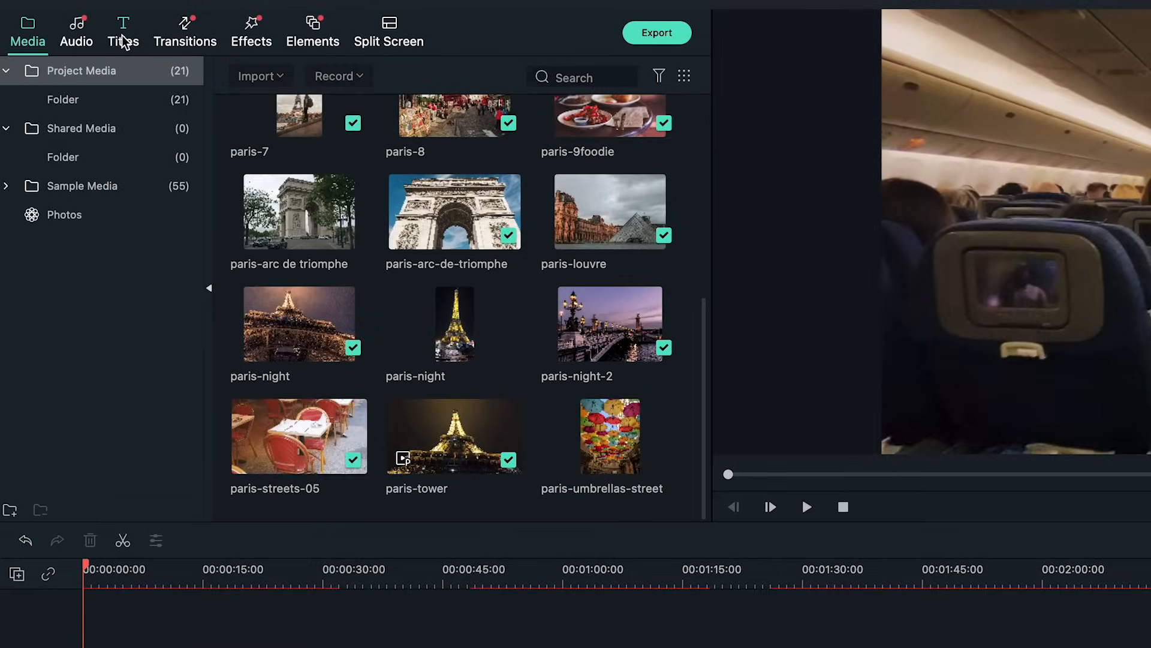
# Browse the title template library, then return to the media library.
pyautogui.click(123, 29)
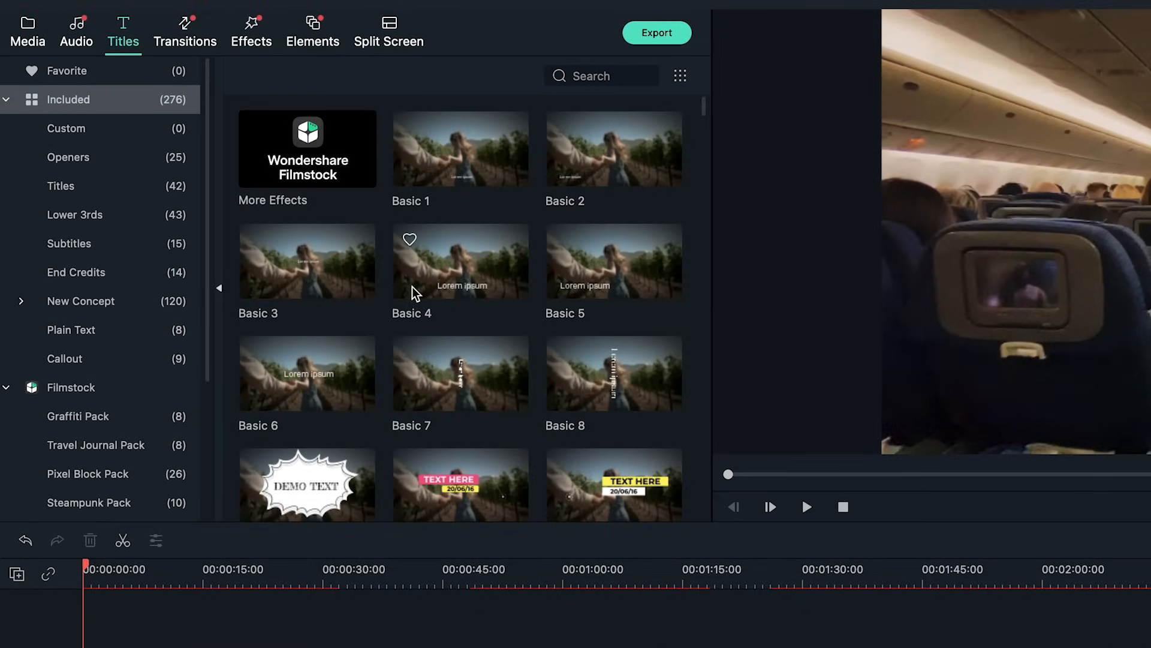
pyautogui.scroll(-3)
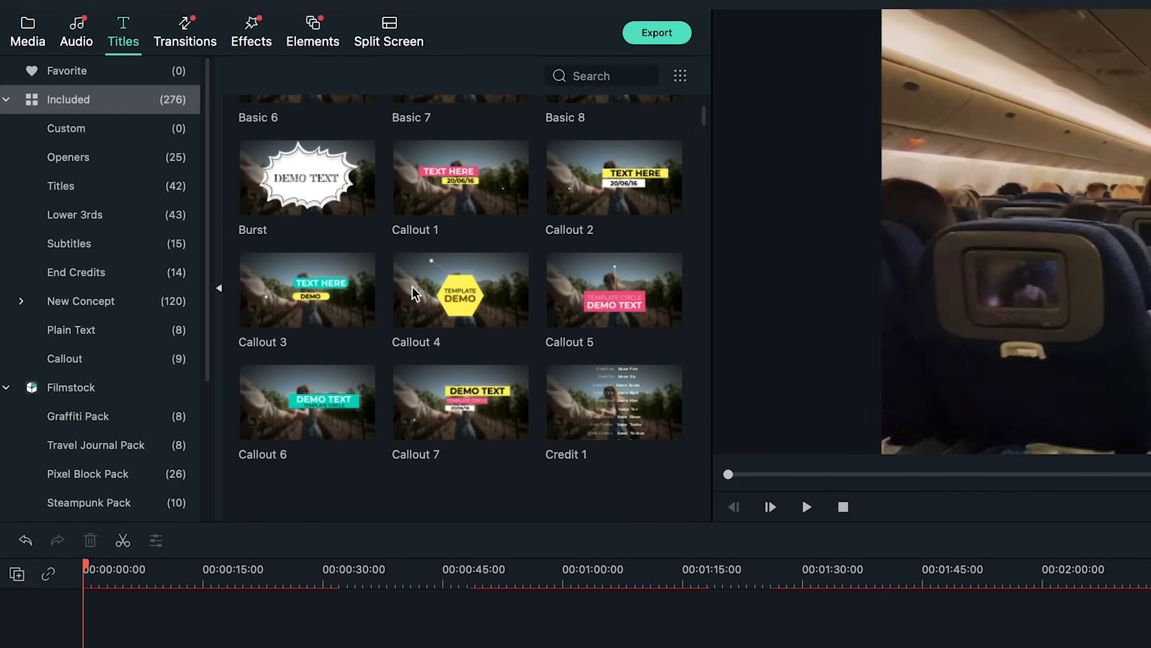
pyautogui.scroll(-3)
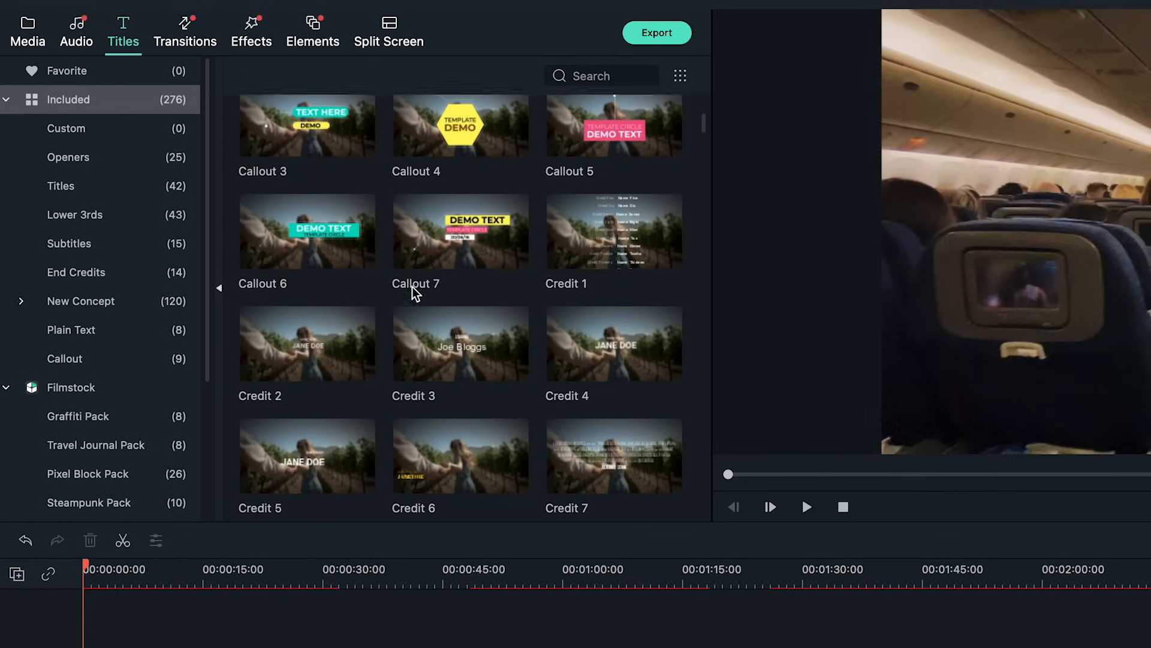
pyautogui.scroll(-3)
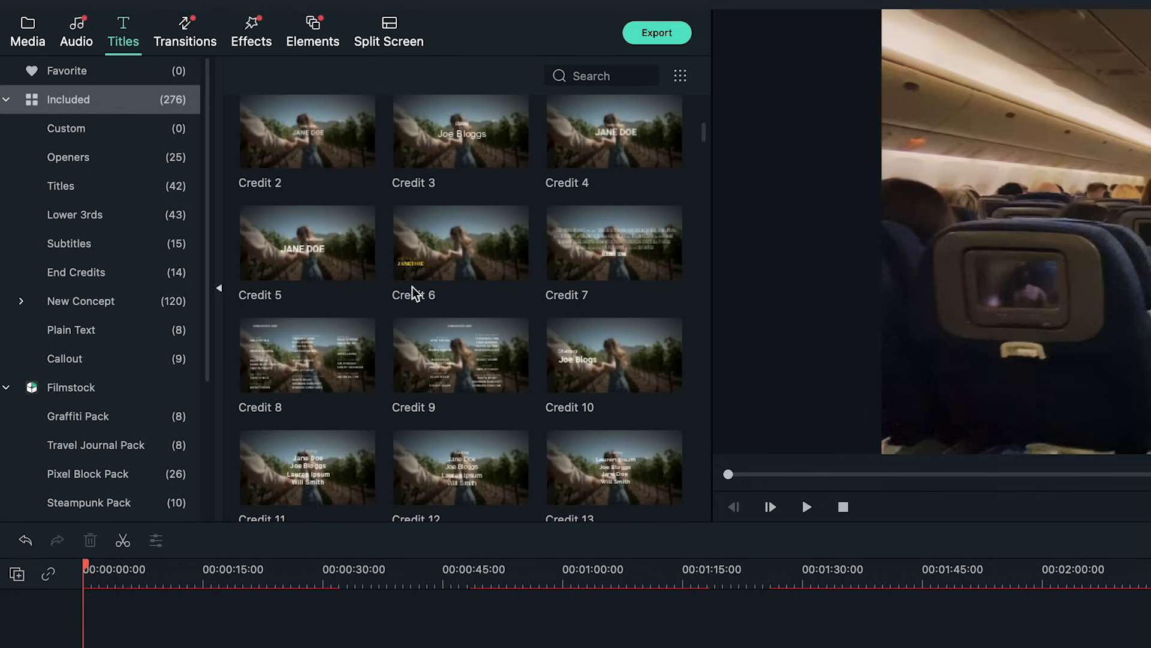
pyautogui.scroll(-3)
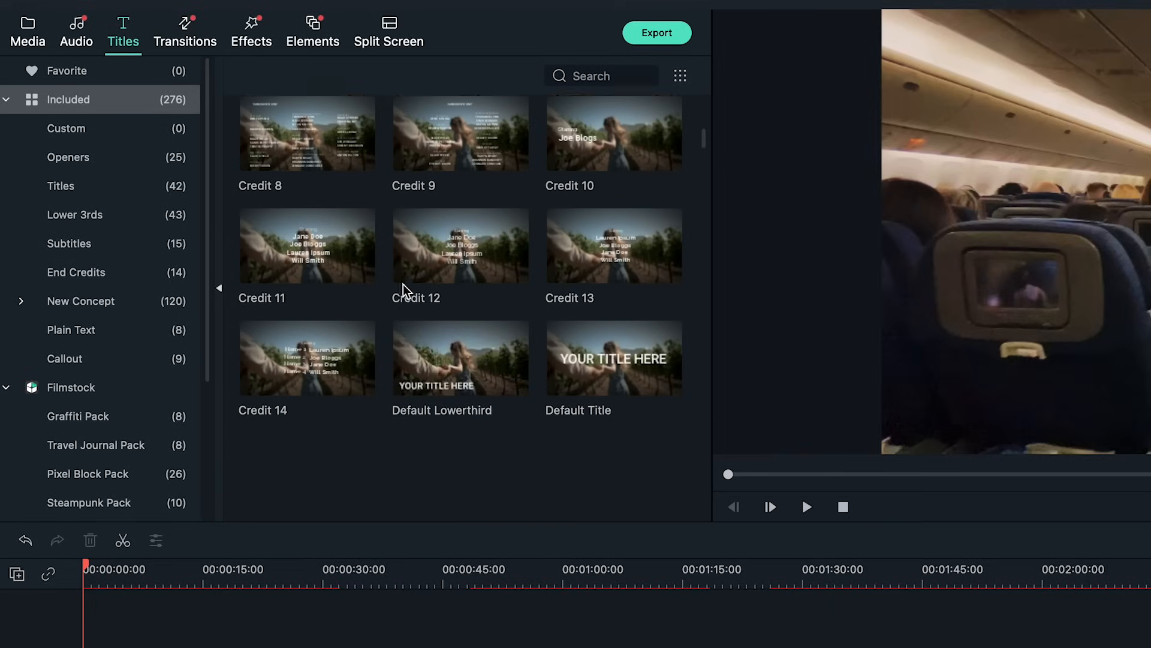
pyautogui.scroll(-3)
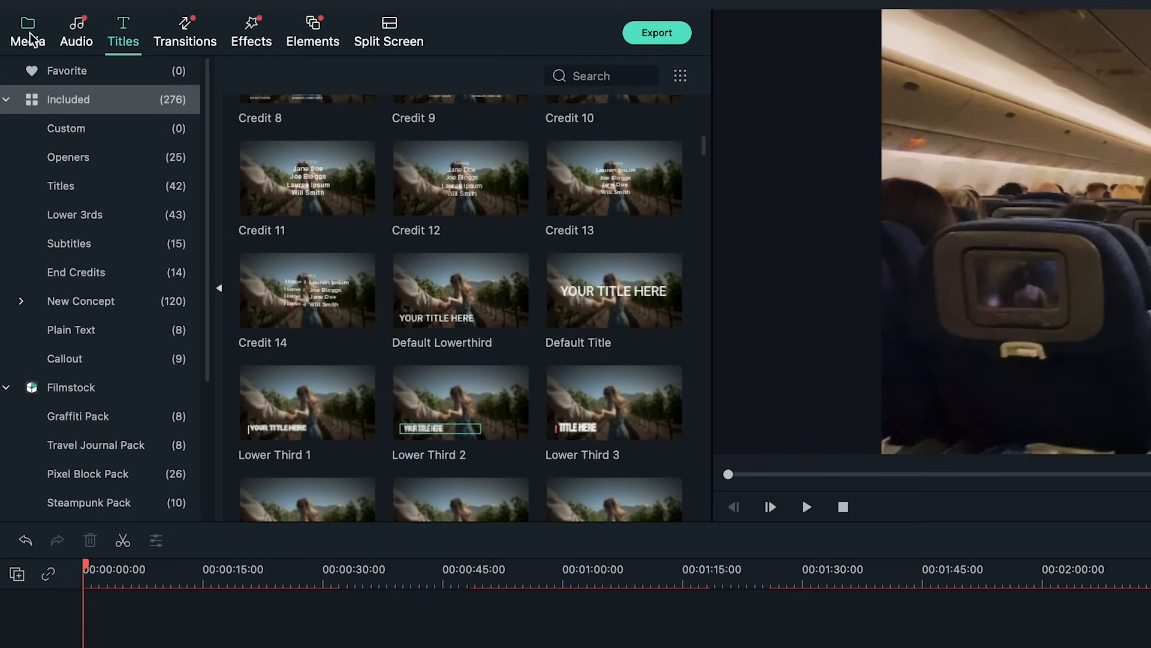
pyautogui.click(18, 27)
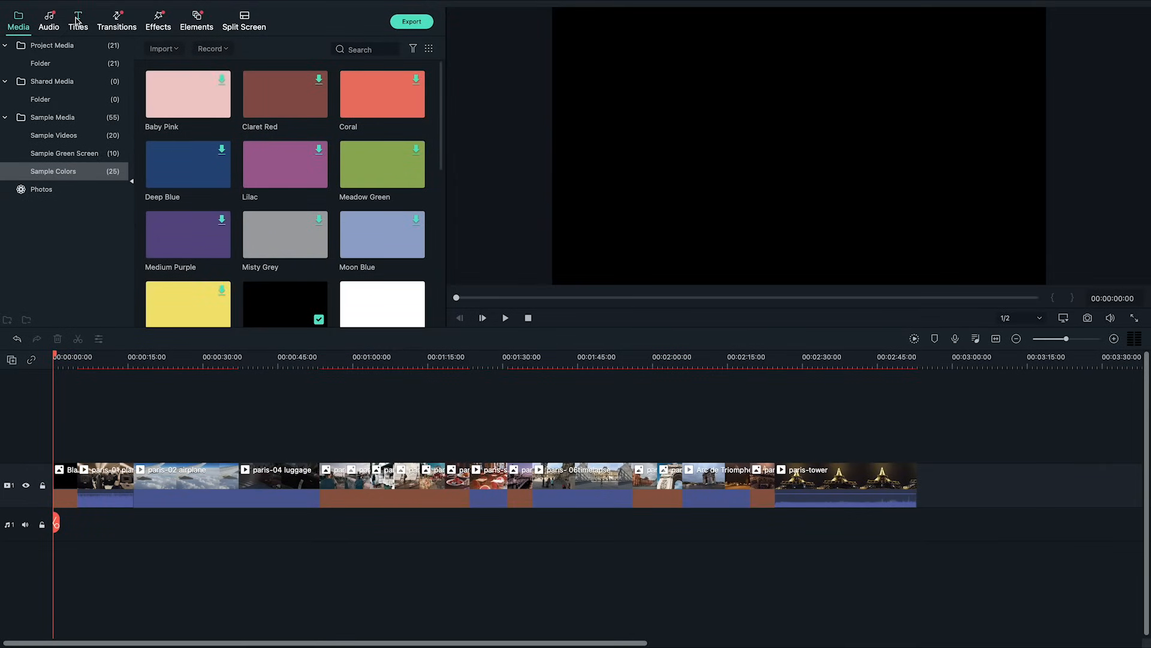
# Place a Lorem Ipsum title clip on track 2 at the timeline start and stop its preview.
pyautogui.click(76, 21)
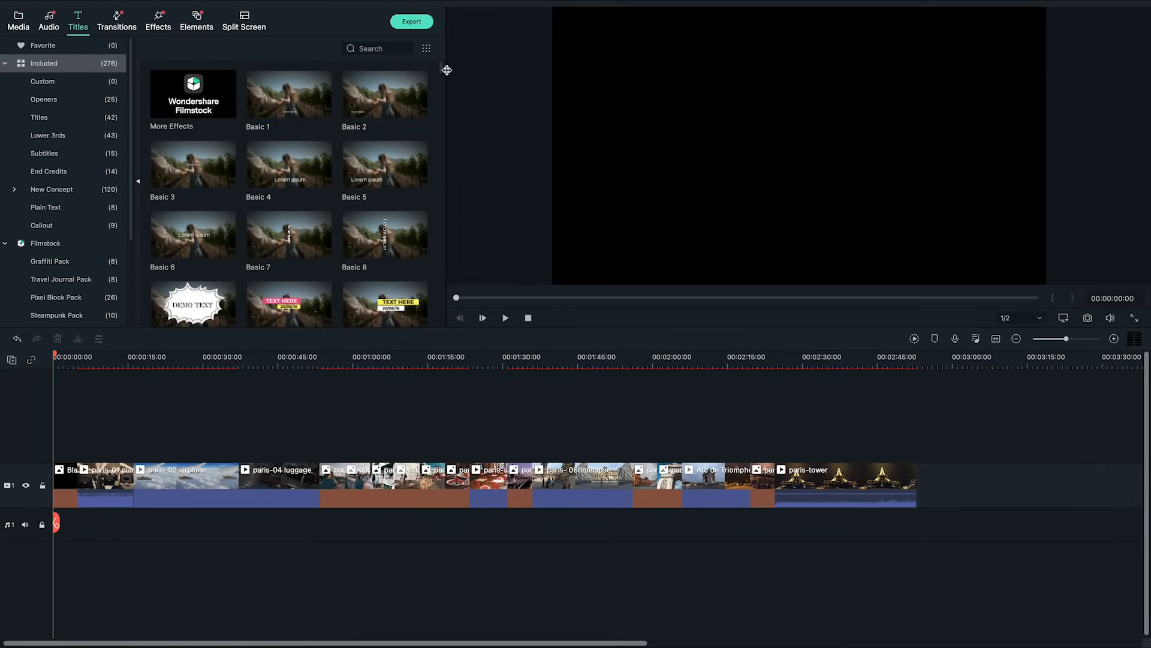
pyautogui.scroll(-3)
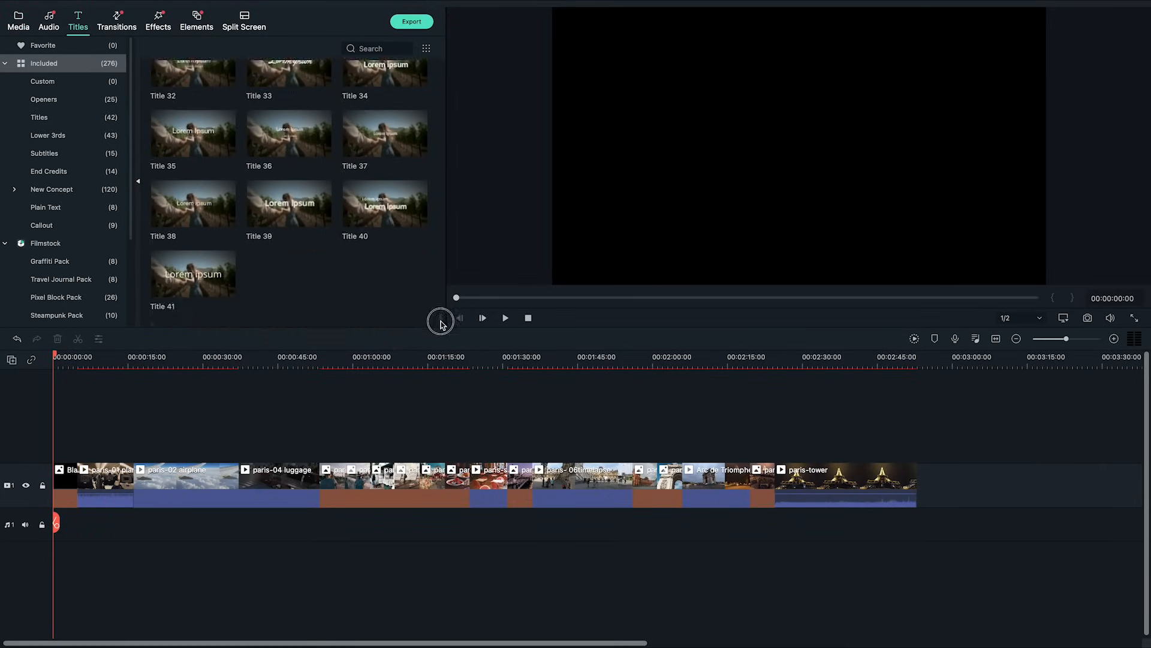
pyautogui.scroll(3)
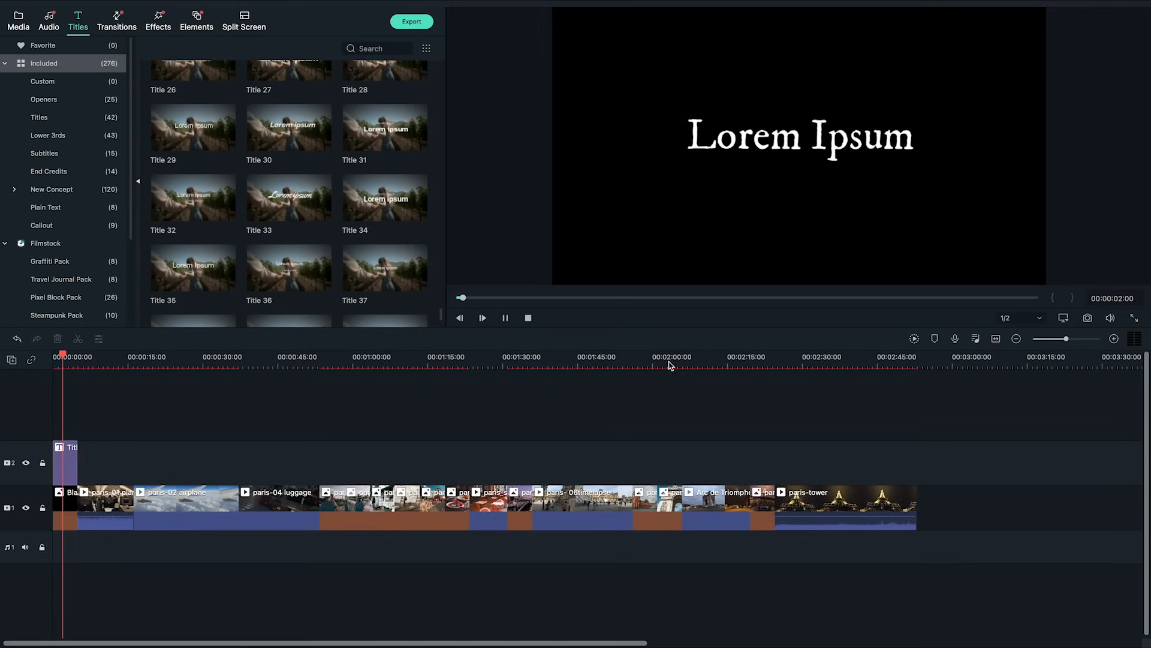
pyautogui.click(505, 317)
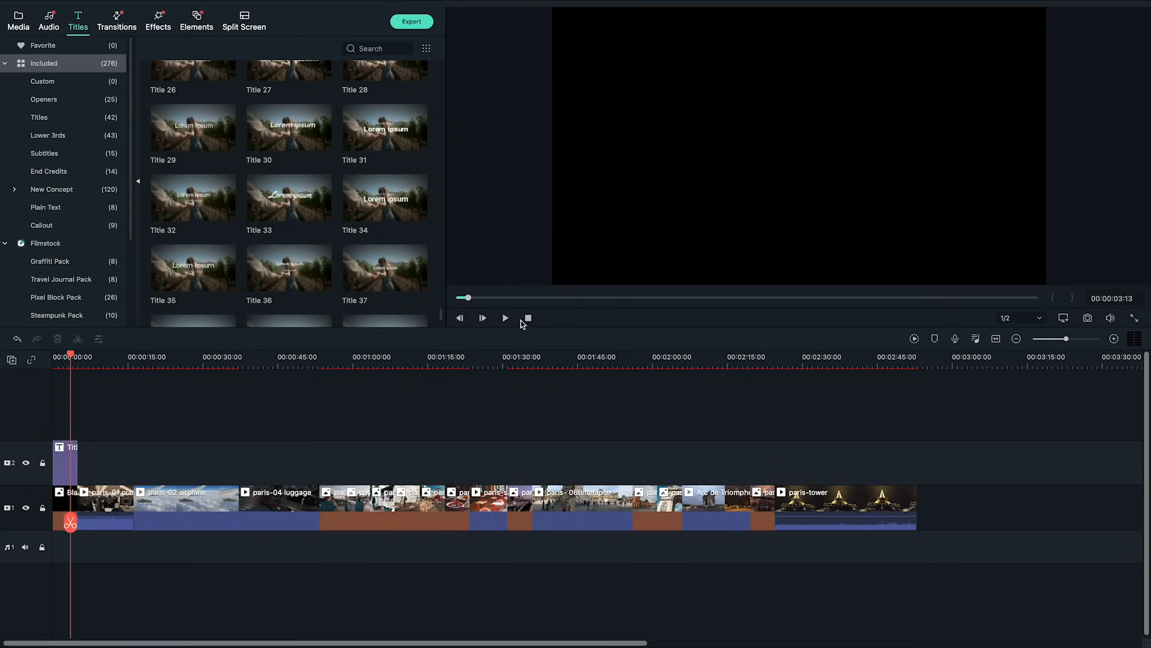
pyautogui.click(63, 462)
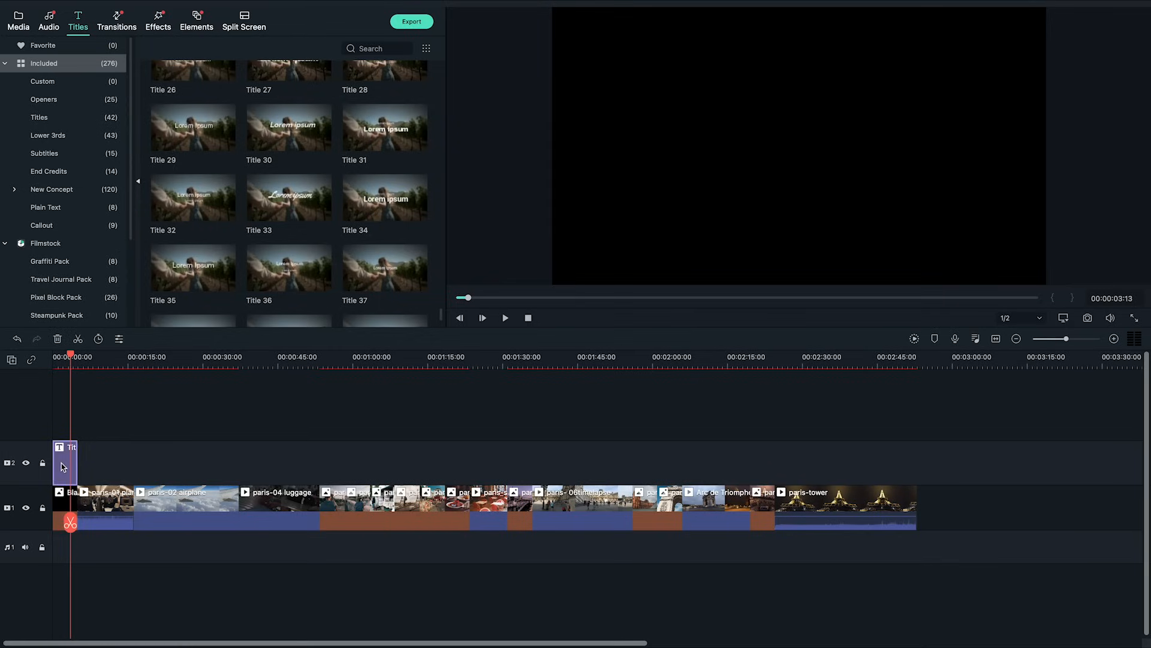
# Set the title to Montserrat Light at size 100 and browse the text animations.
pyautogui.doubleClick(63, 460)
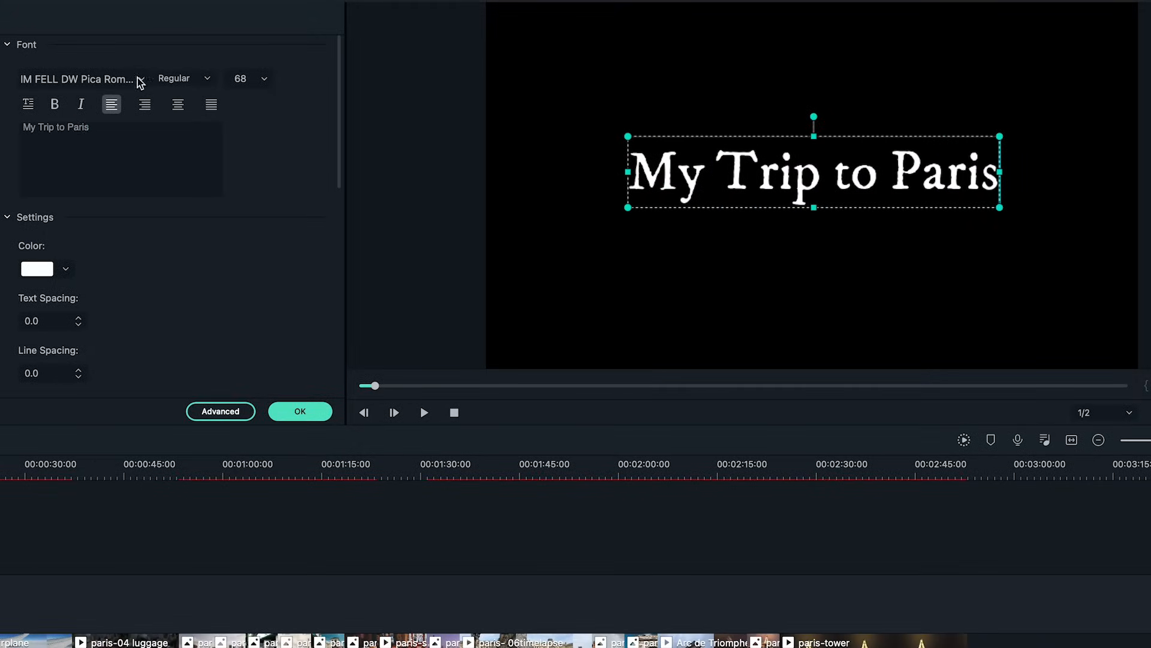
pyautogui.click(80, 79)
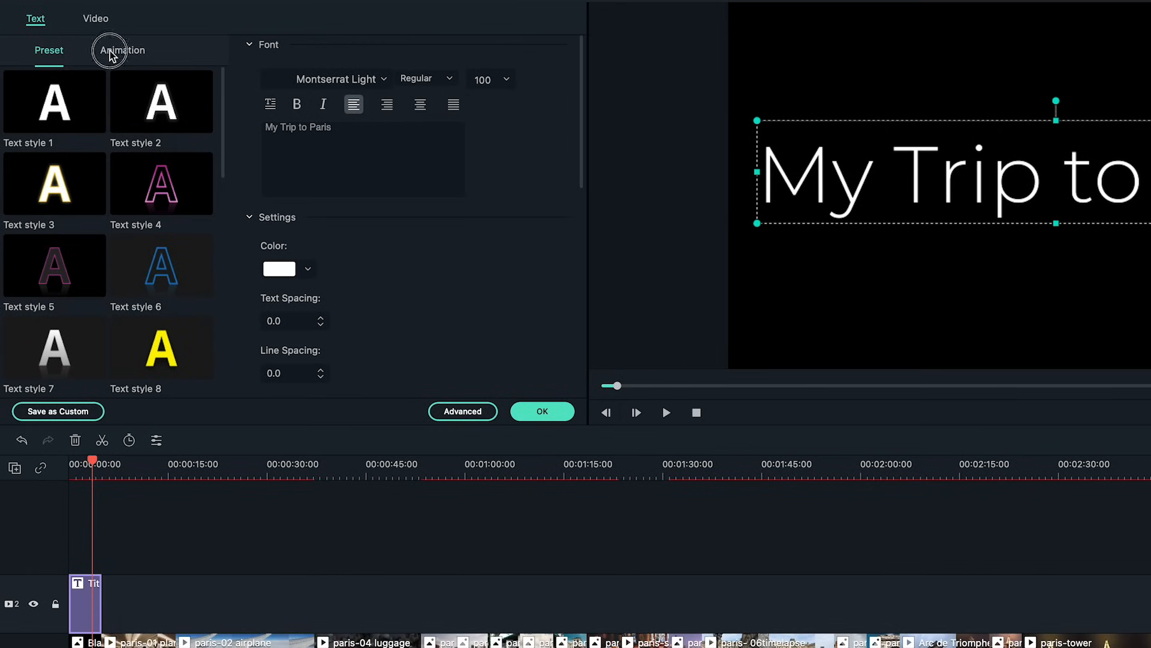
pyautogui.click(123, 51)
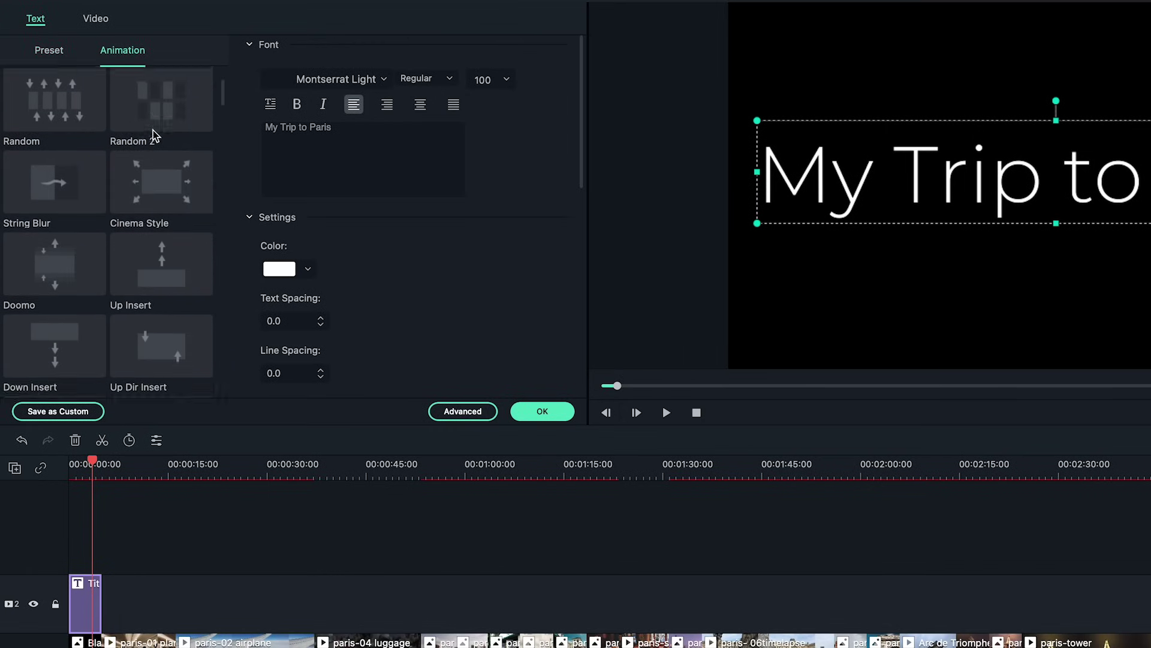
pyautogui.scroll(-3)
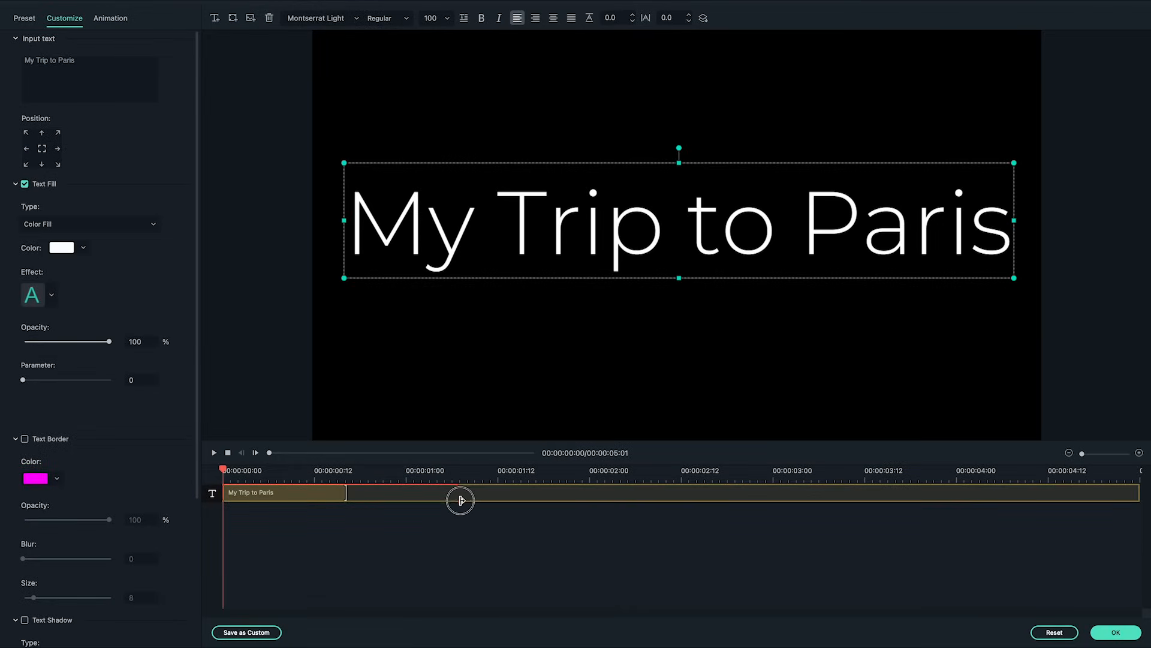
pyautogui.moveTo(804, 501)
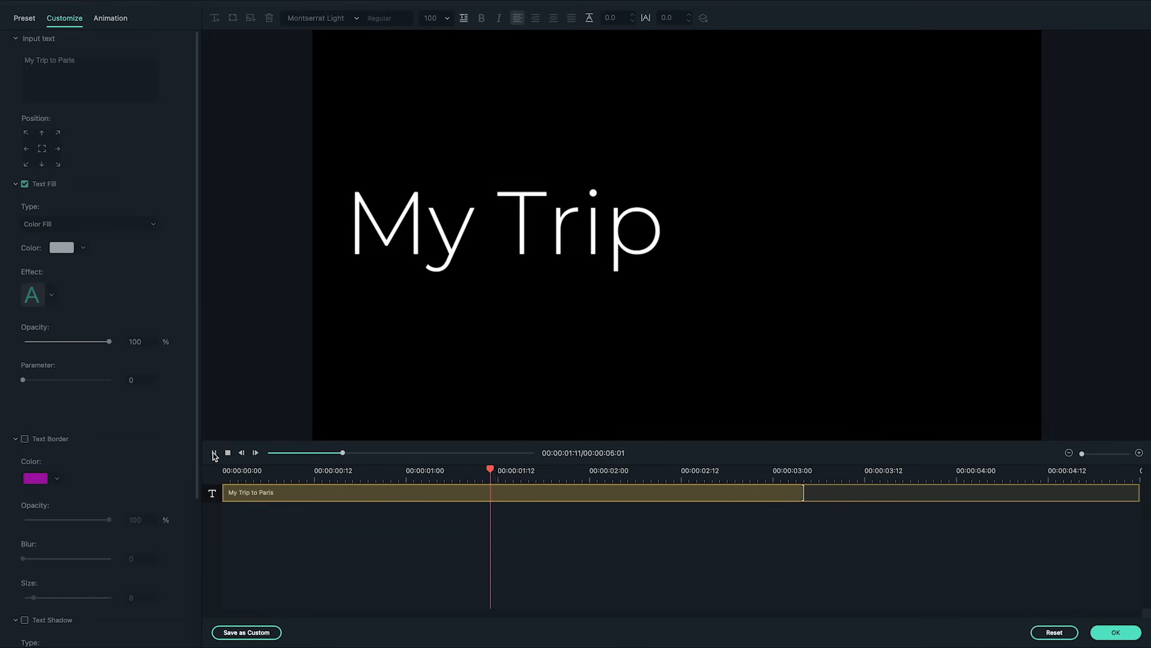
# Preview the title's word-by-word reveal animation and apply the edits with OK.
pyautogui.click(214, 452)
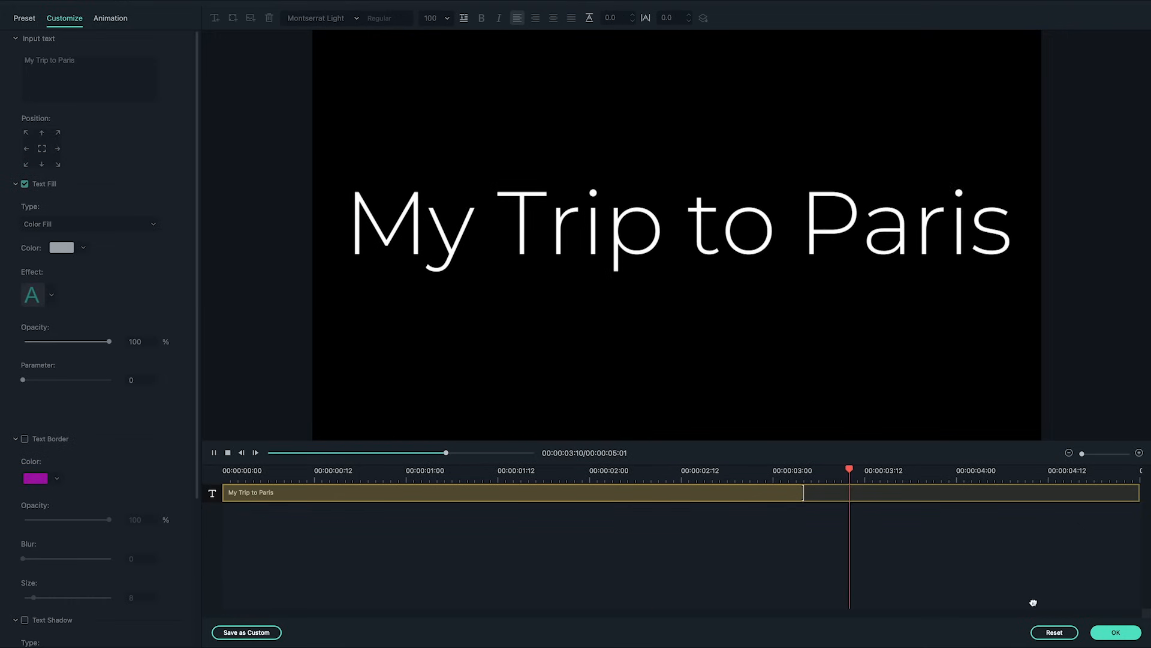
pyautogui.click(1116, 632)
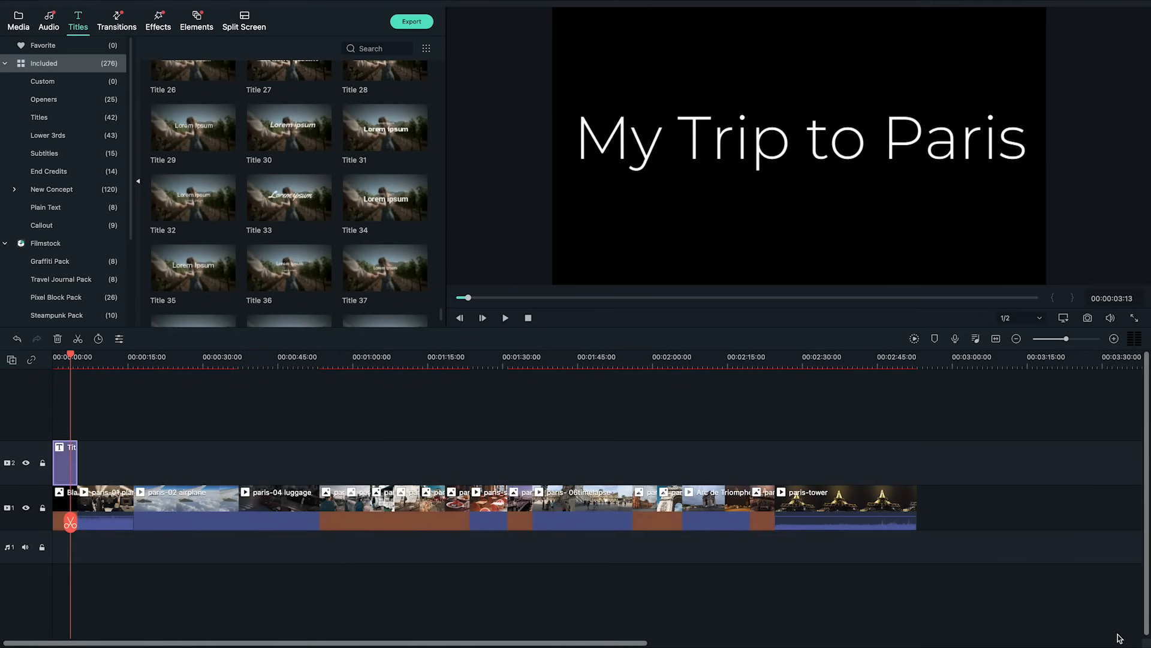
# Search the transitions library for 'fade' and play the slideshow preview.
pyautogui.click(117, 20)
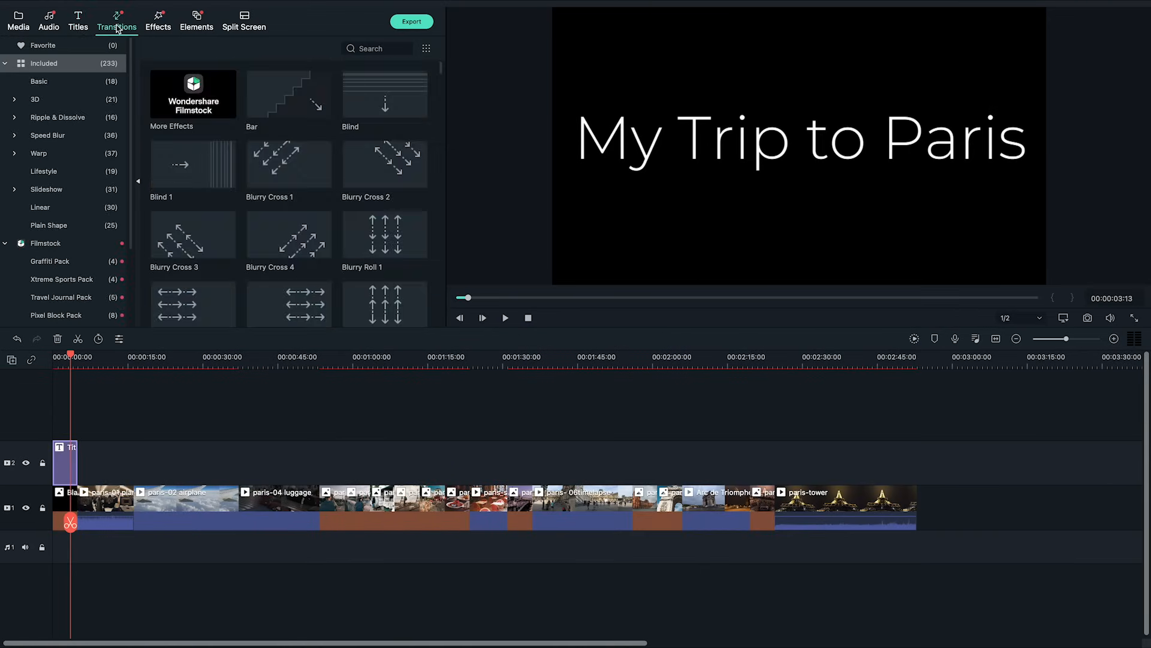
pyautogui.write('fa')
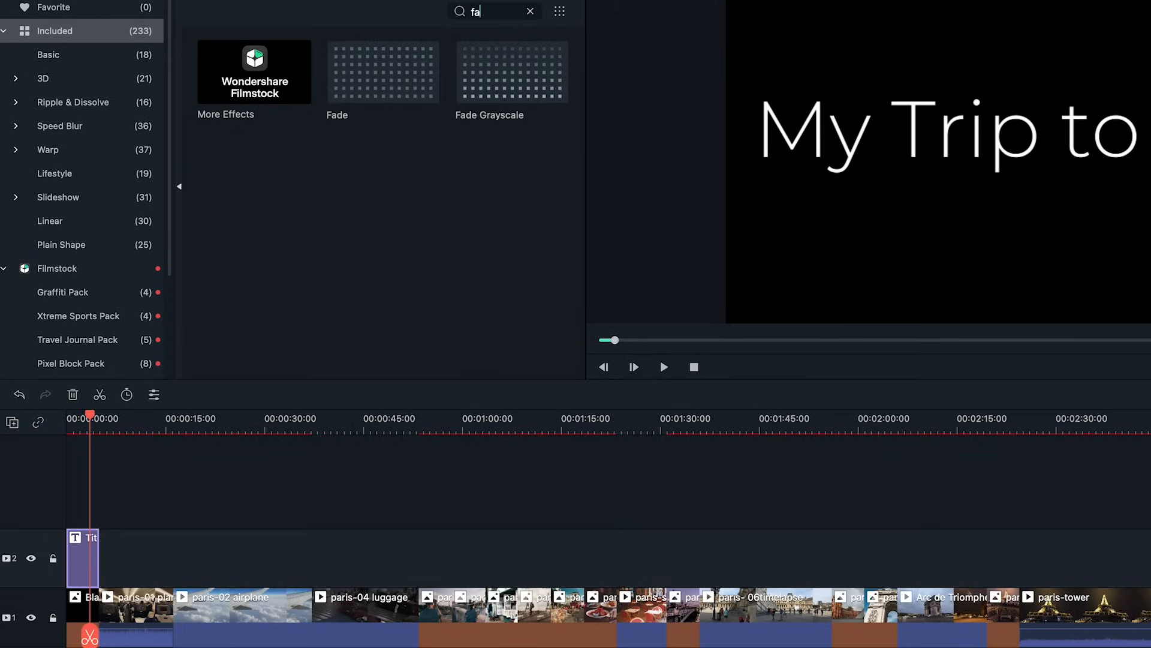
pyautogui.write('de')
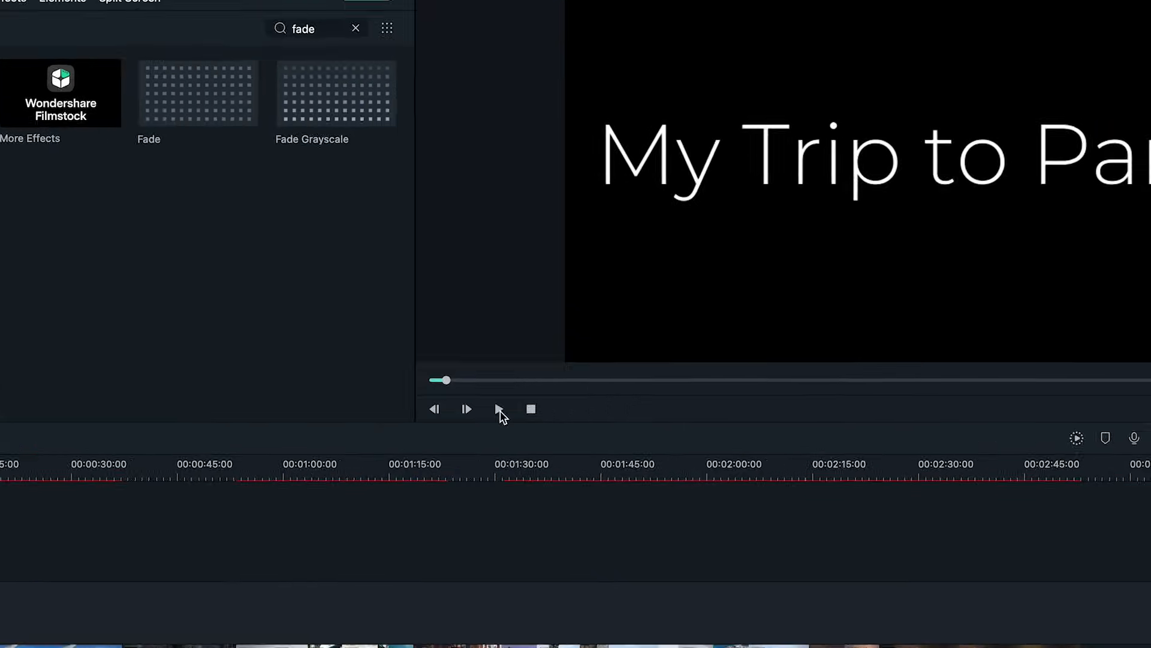
pyautogui.click(499, 409)
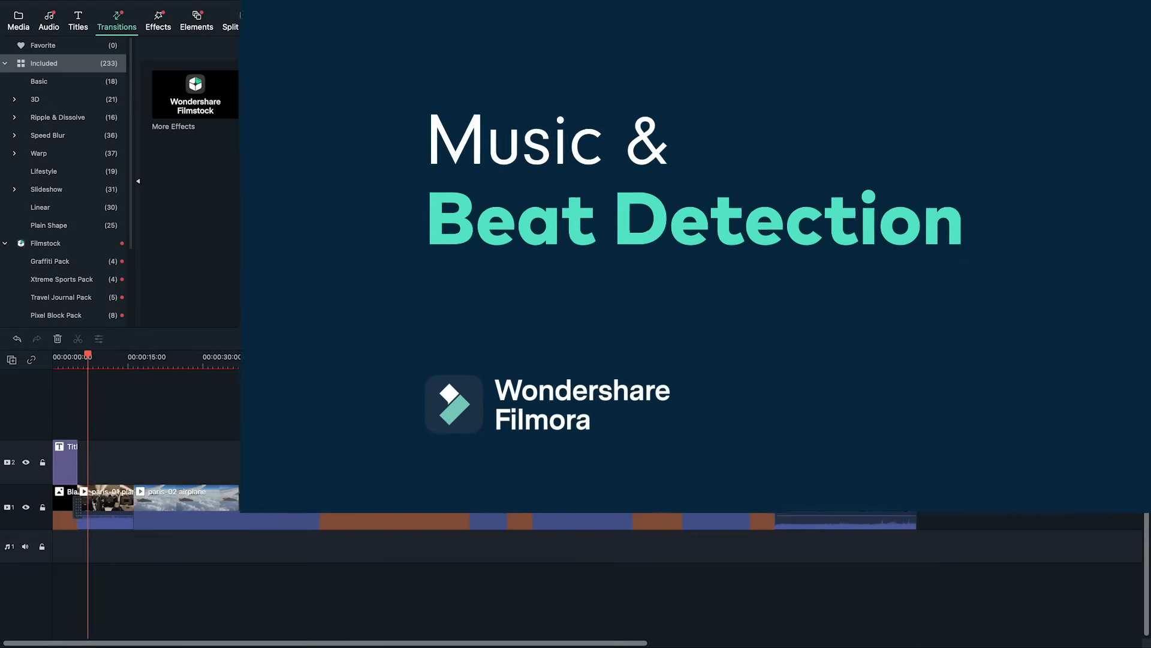
pyautogui.write('fade')
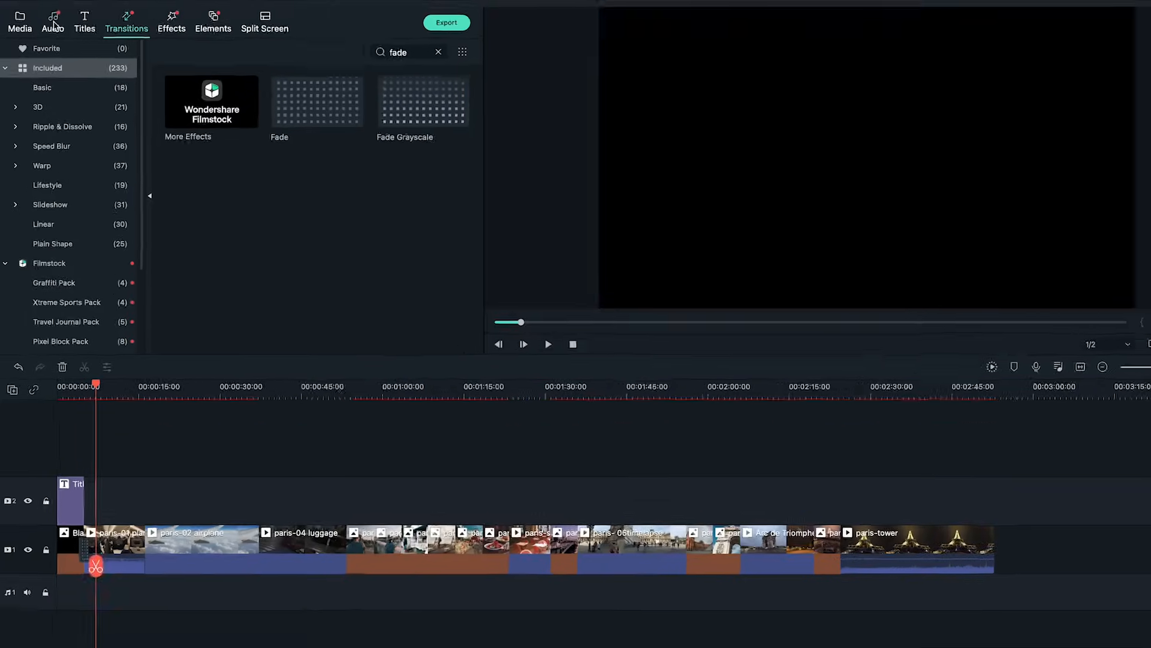
# Search the music library for 'ver' to find the A-GROUP - Verve song.
pyautogui.click(52, 18)
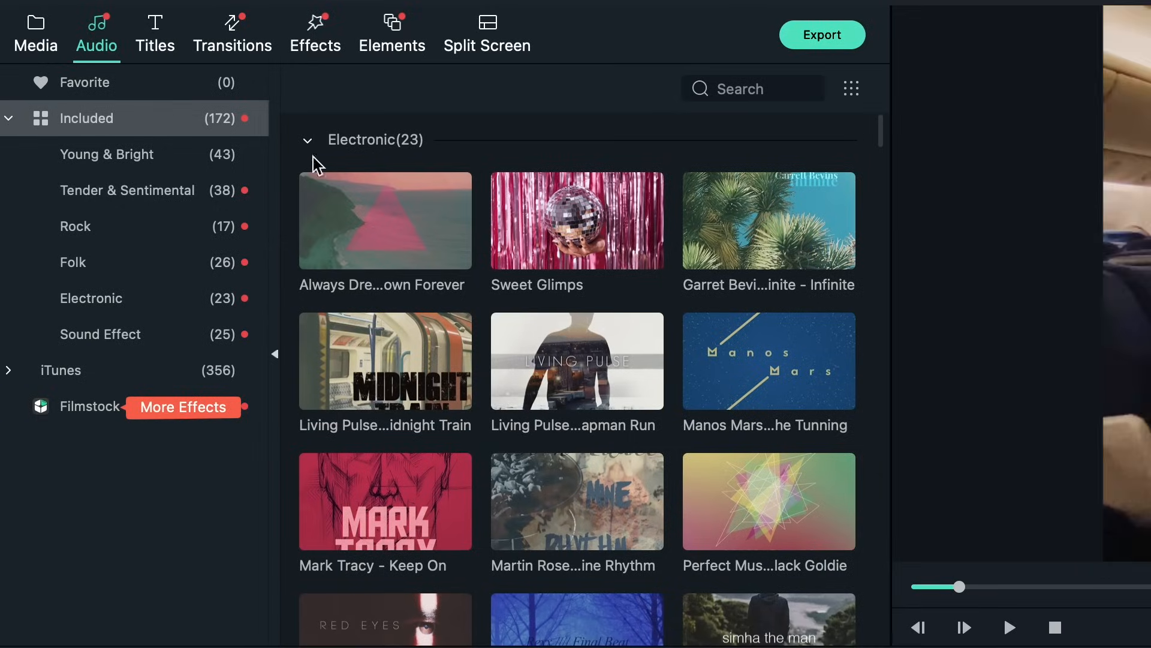
pyautogui.scroll(-3)
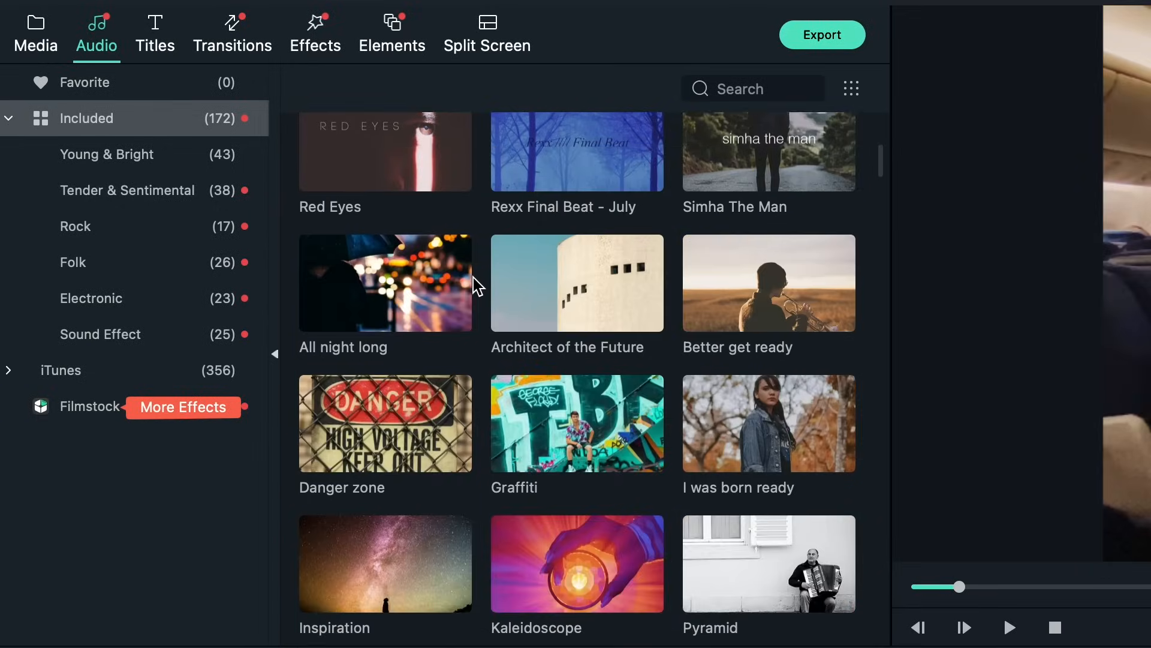
pyautogui.scroll(-3)
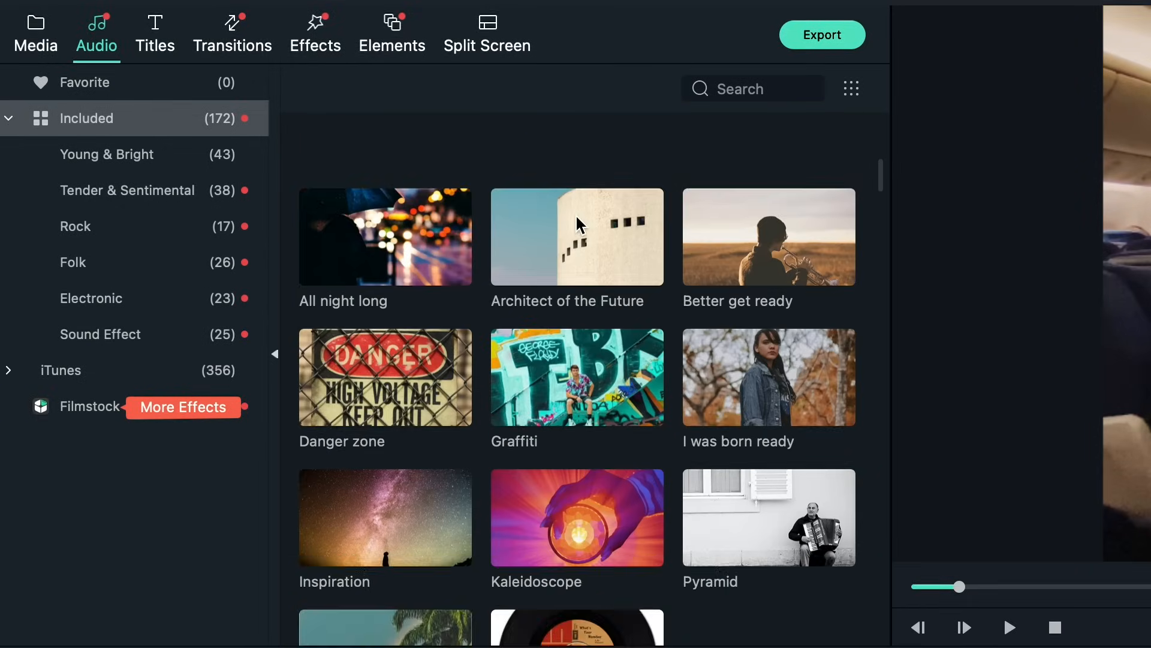
pyautogui.write('f')
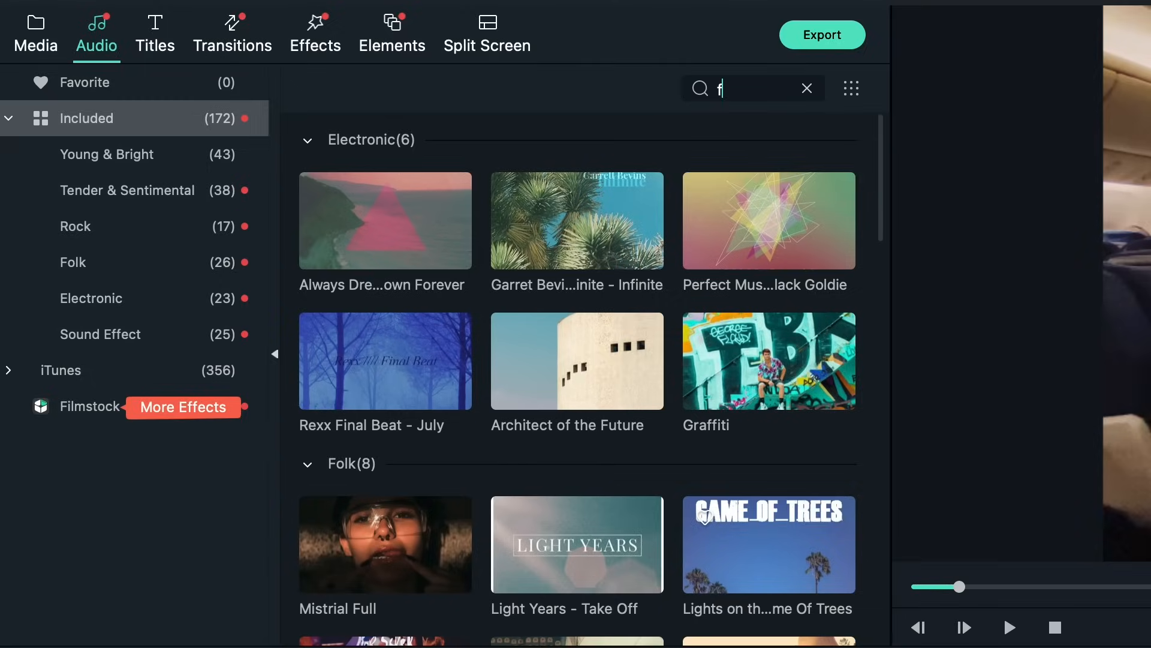
pyautogui.click(806, 88)
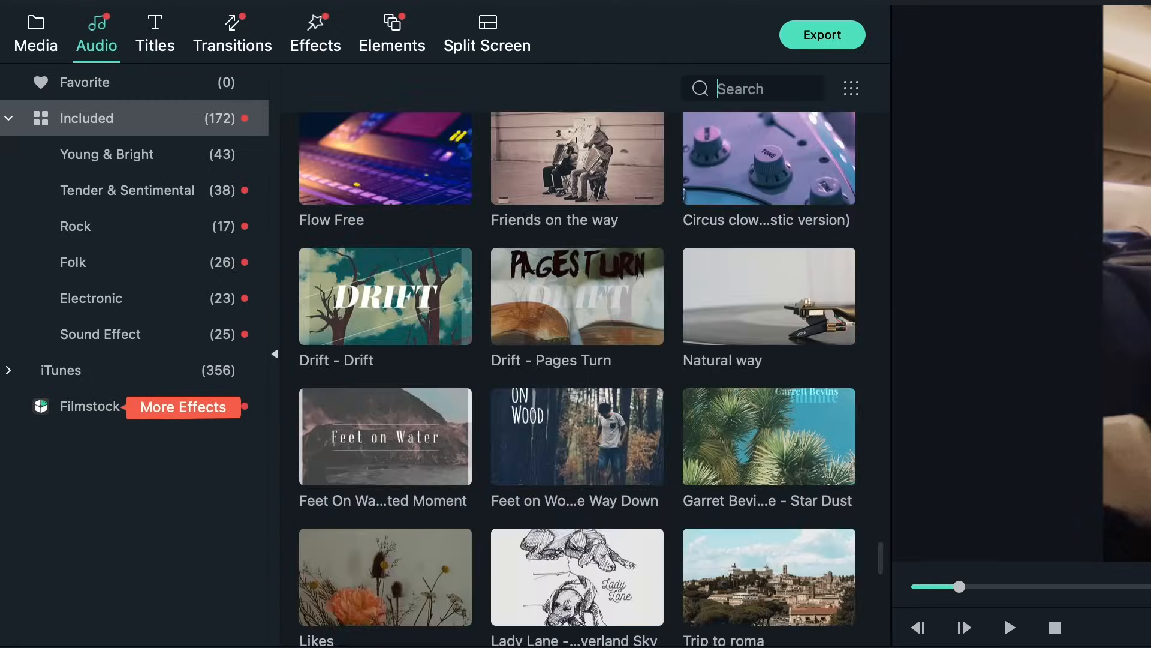
pyautogui.write('ver')
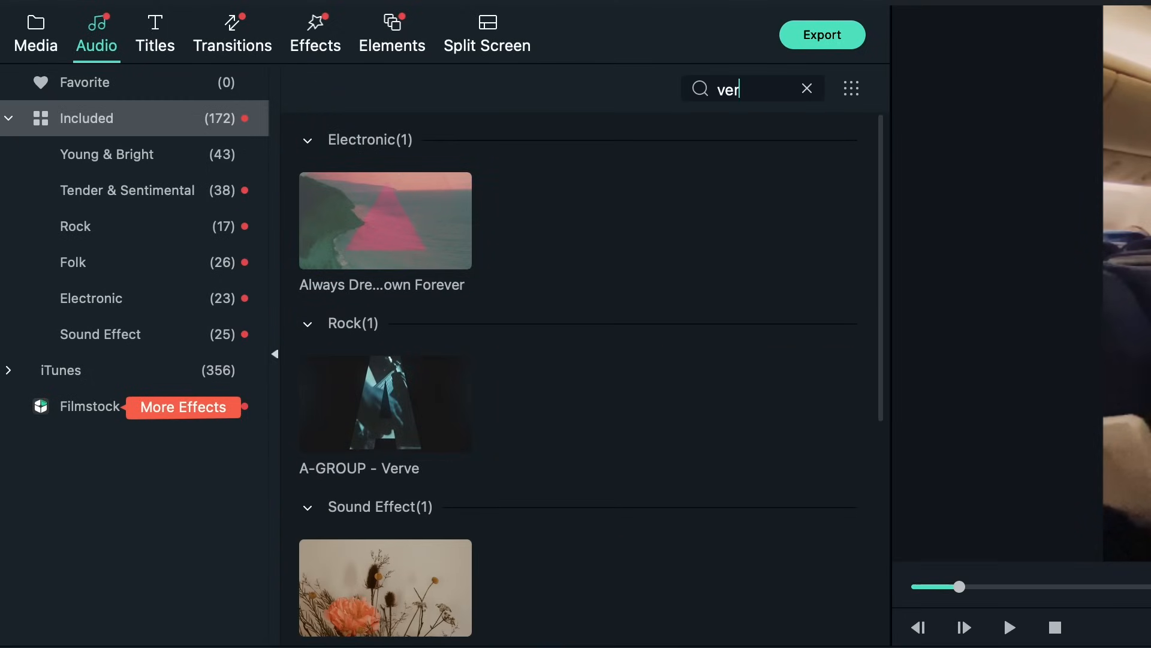
pyautogui.moveTo(395, 411)
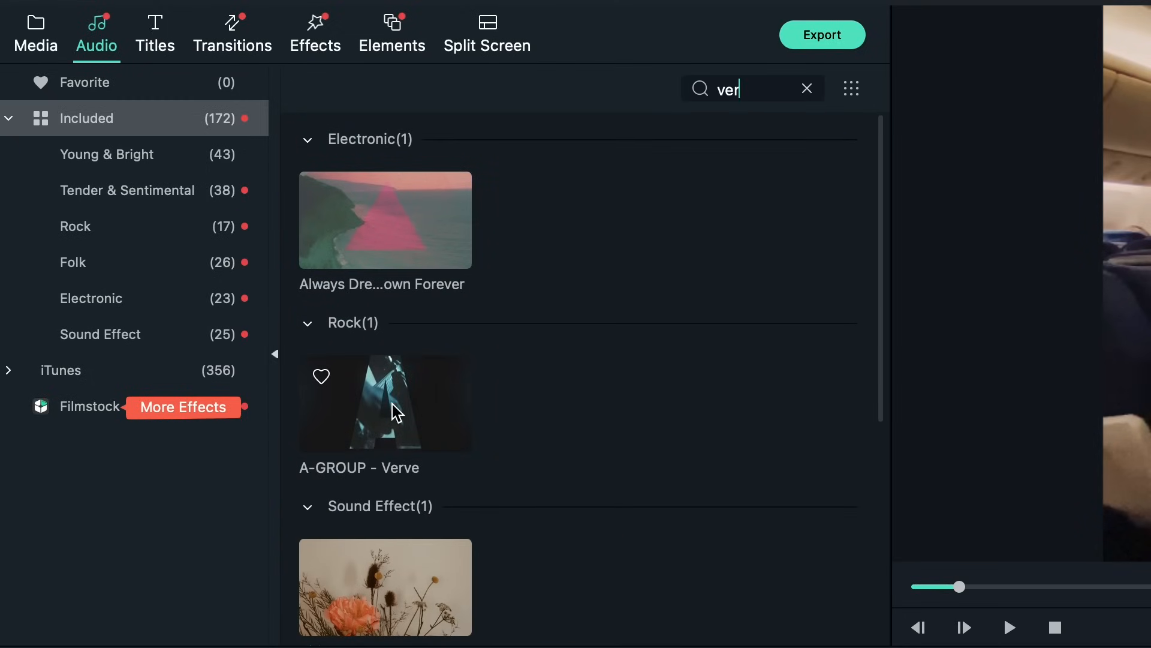
# Run Beat Detection on Verve, place it under the clips and trim clips to the beats.
pyautogui.rightClick(385, 403)
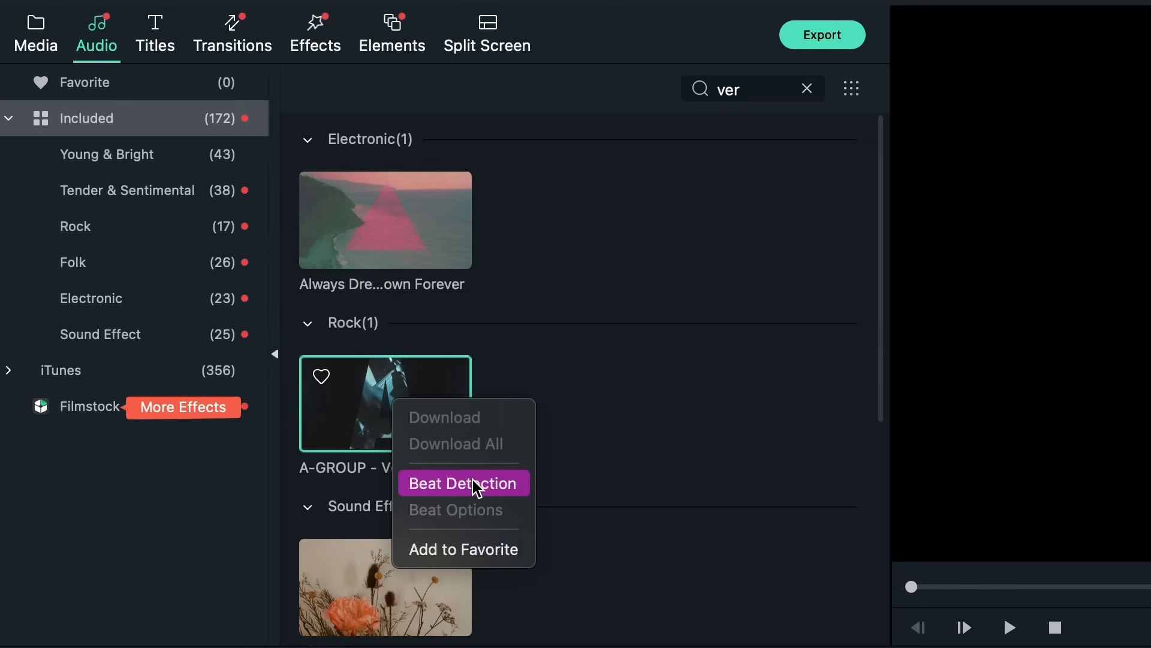
pyautogui.click(462, 484)
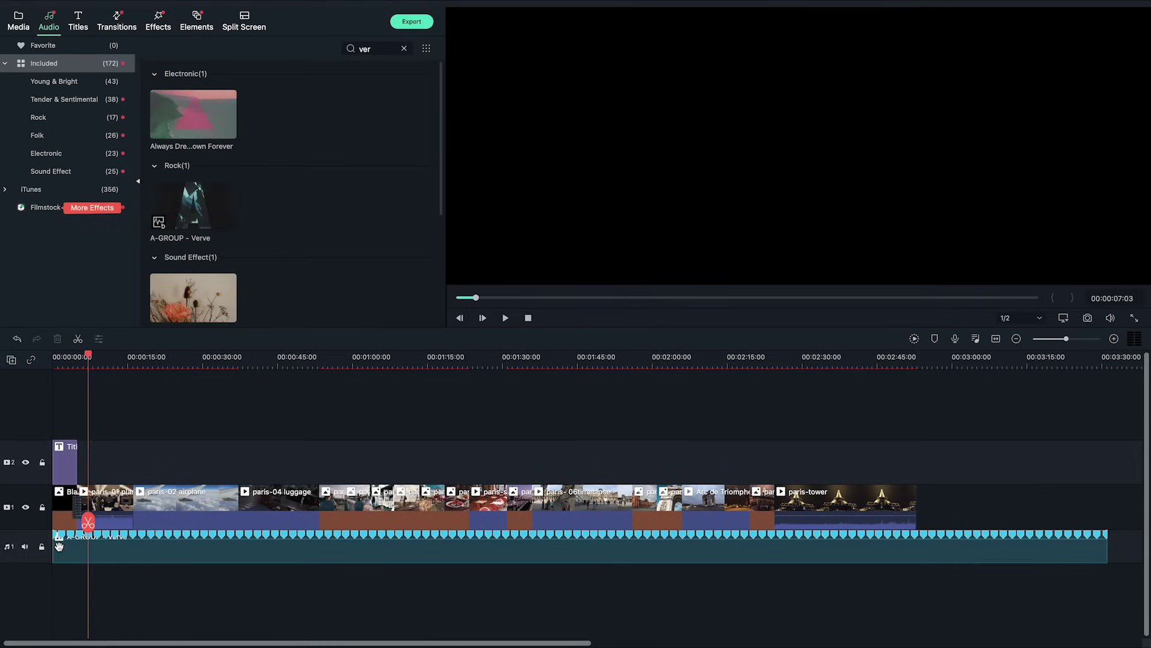
pyautogui.click(192, 366)
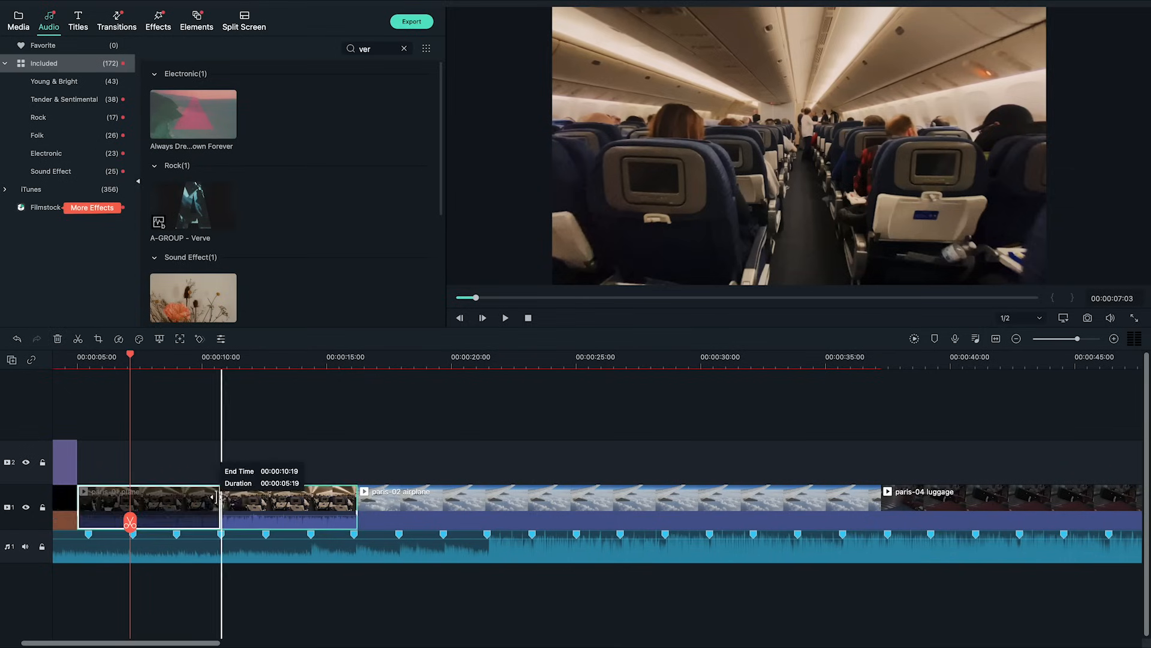
pyautogui.hscroll(3)
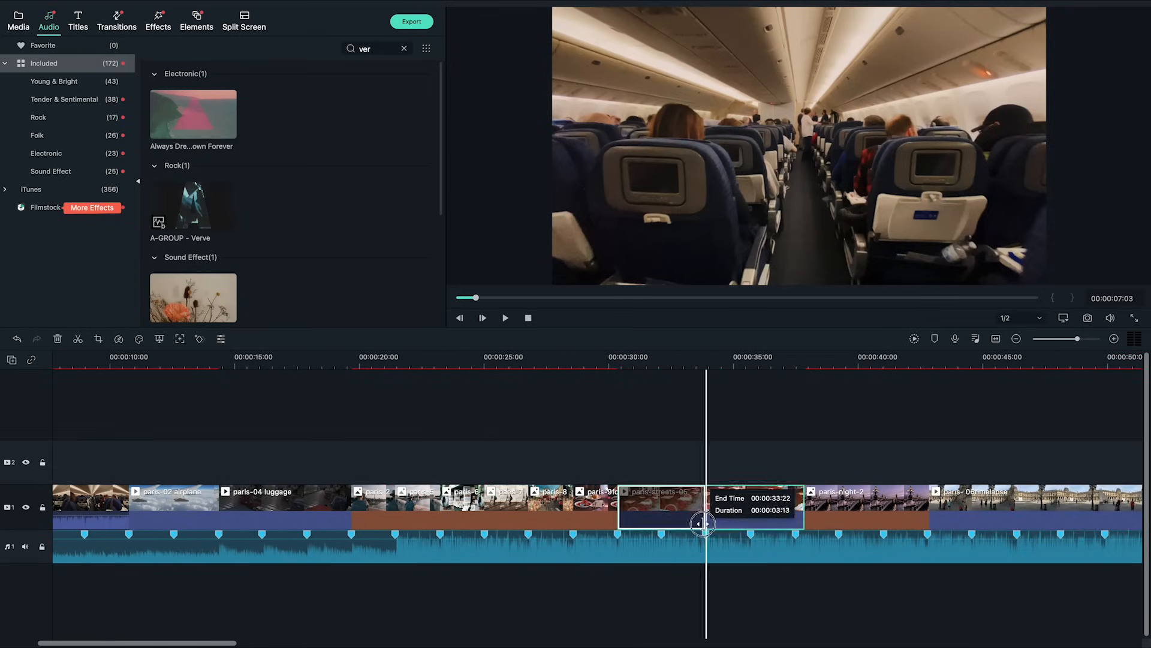
pyautogui.hscroll(3)
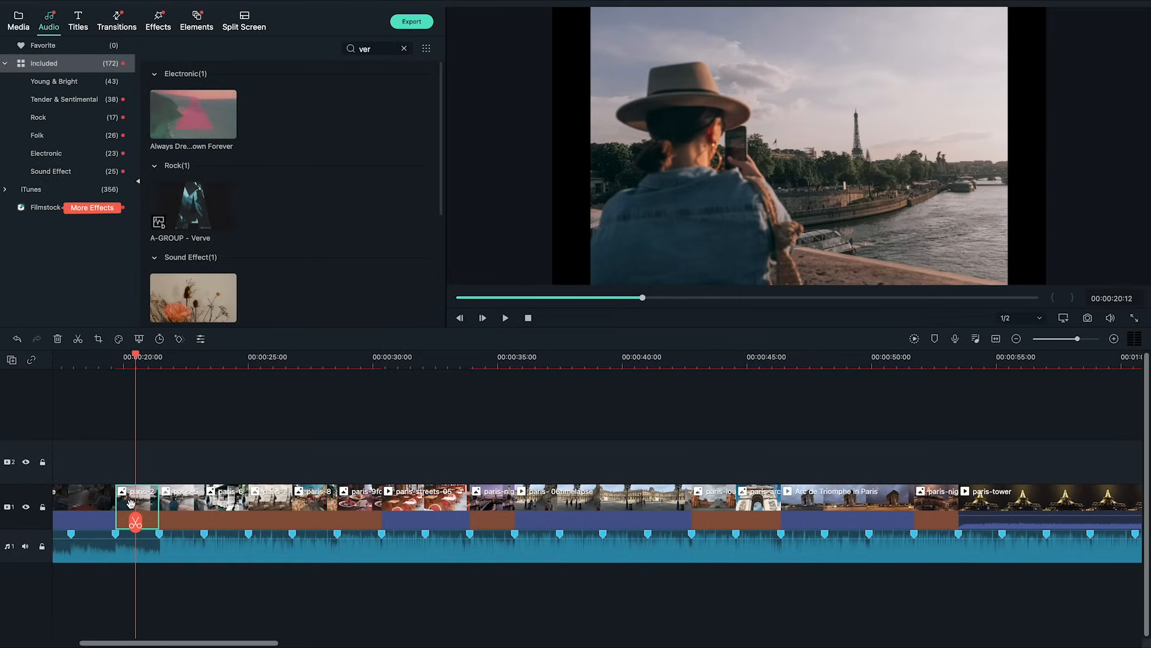
# Scale the bridge photo to about 122% and the Eiffel Tower photo to about 162%.
pyautogui.doubleClick(135, 507)
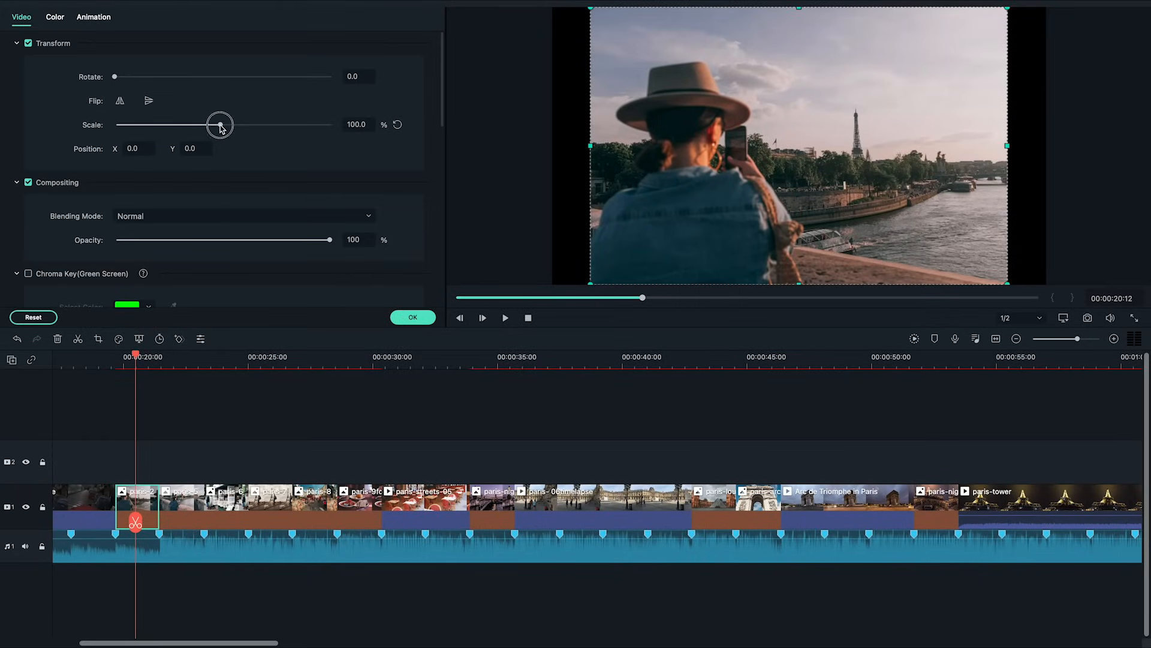
pyautogui.moveTo(221, 123); pyautogui.dragTo(228, 123)
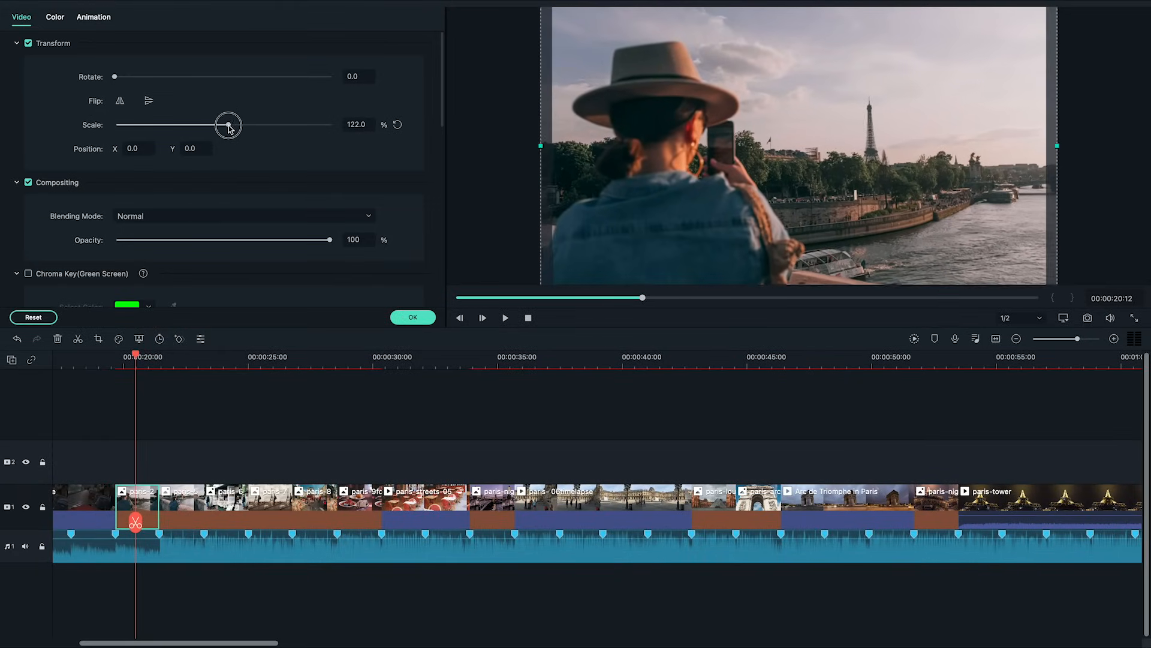
pyautogui.moveTo(228, 125); pyautogui.dragTo(226, 125)
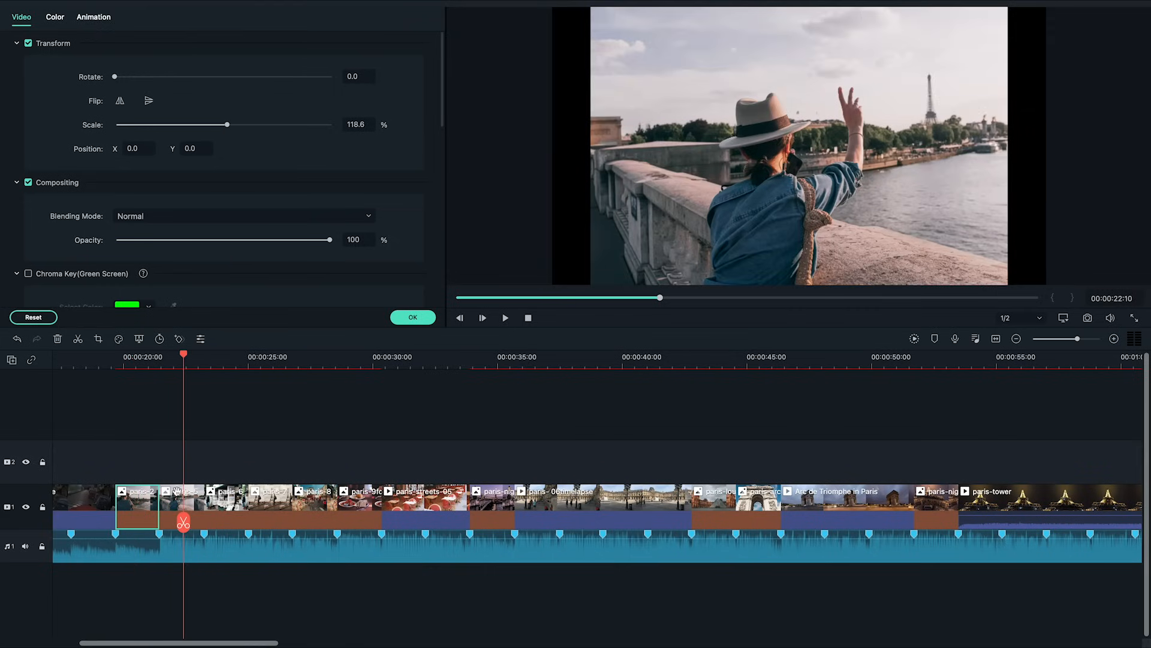
pyautogui.moveTo(227, 124); pyautogui.dragTo(230, 123)
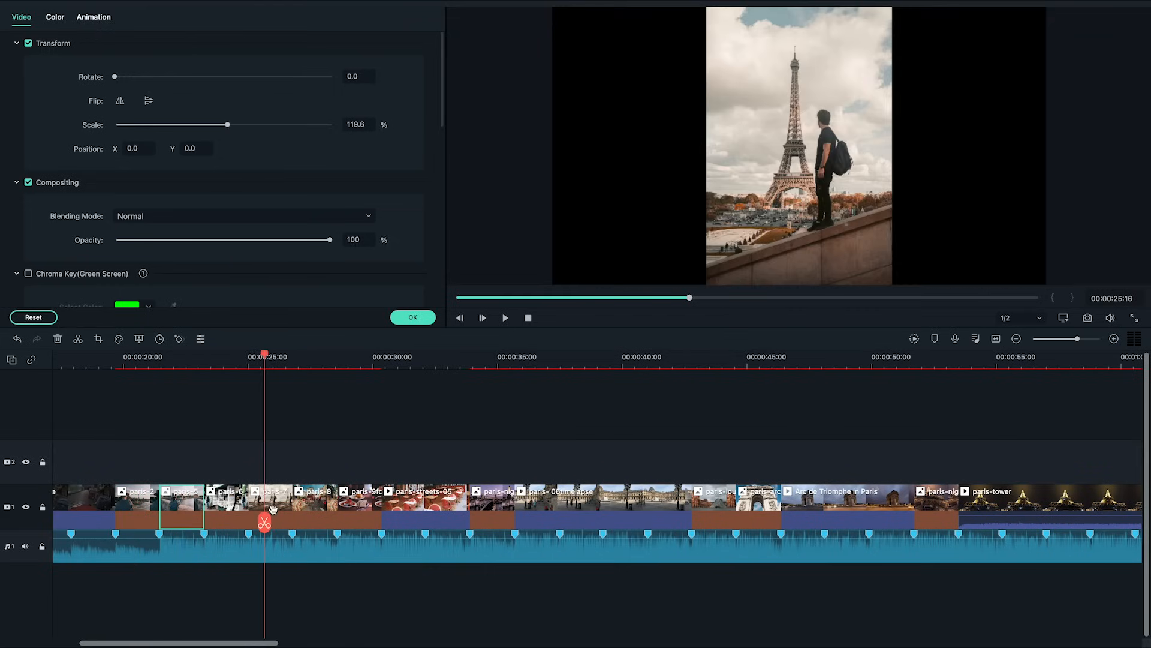
pyautogui.moveTo(227, 123); pyautogui.dragTo(245, 124)
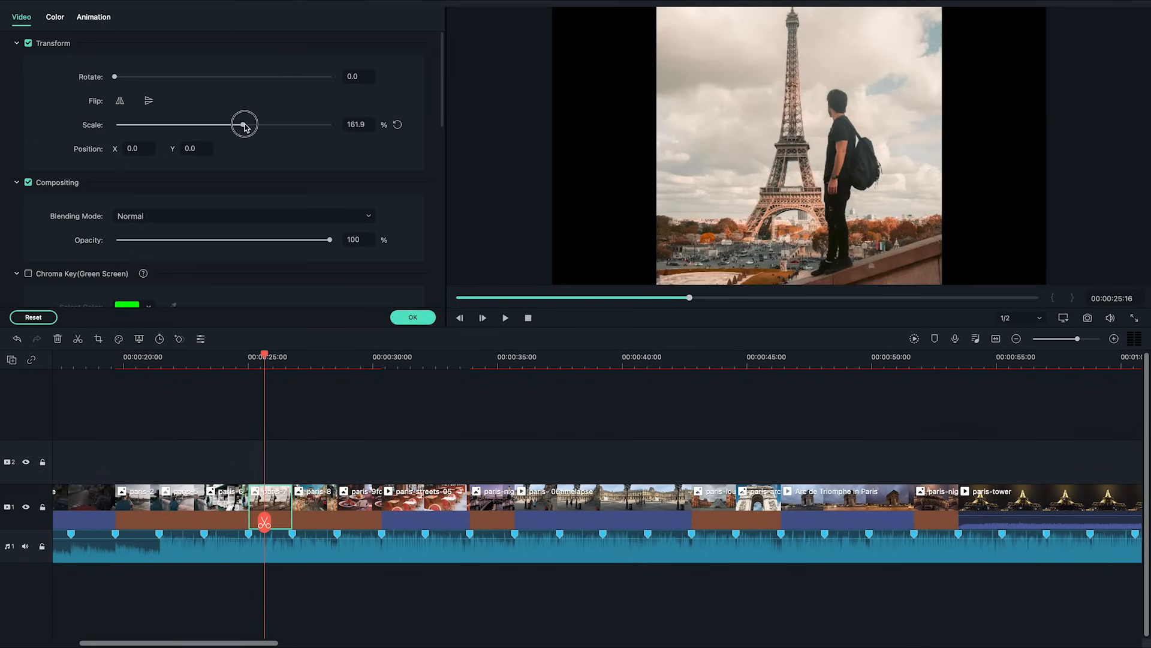
pyautogui.moveTo(244, 123); pyautogui.dragTo(283, 124)
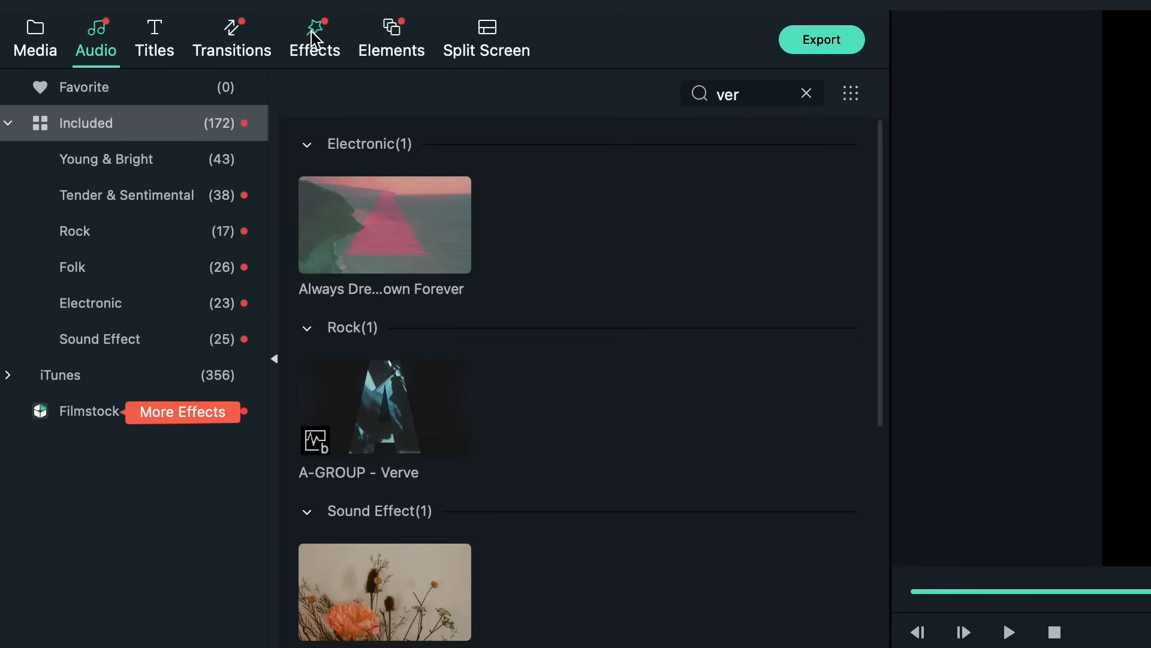
# Add the Basic Blur background blur filter on track 2 above the photo clips.
pyautogui.click(314, 37)
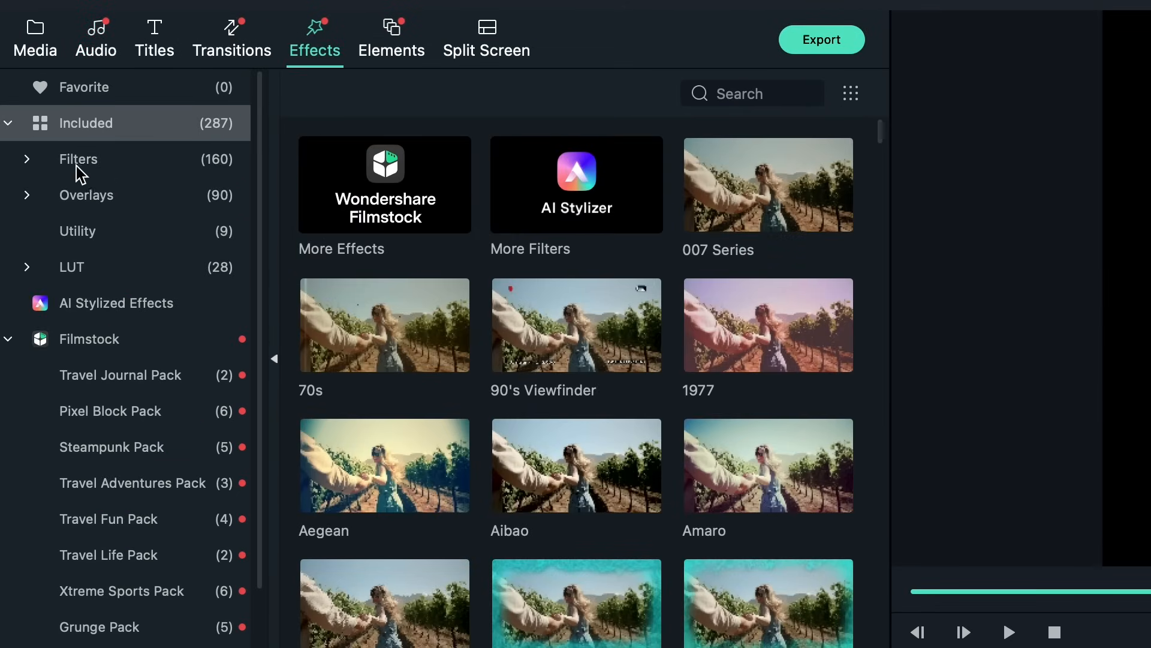
pyautogui.click(78, 160)
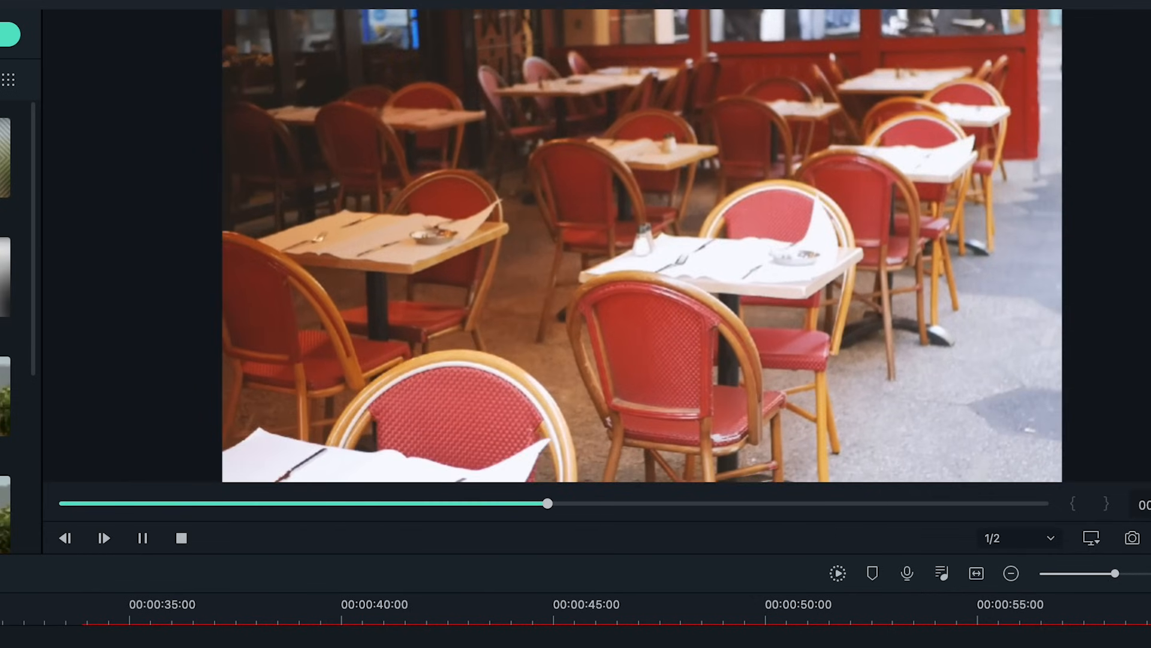
pyautogui.click(172, 21)
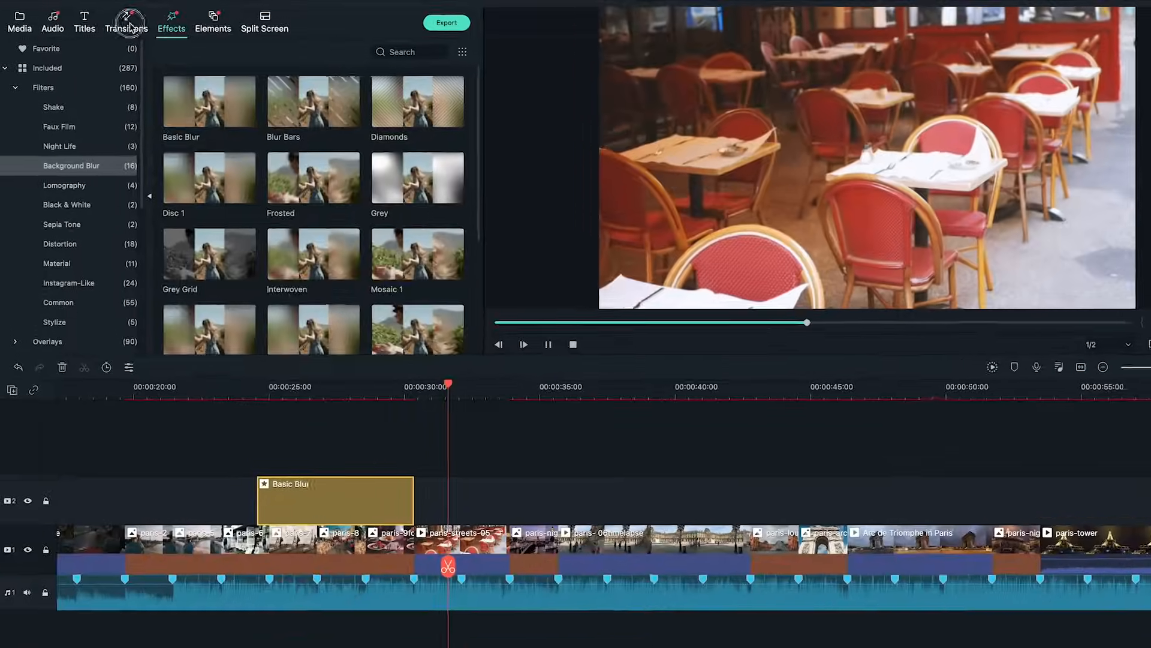
pyautogui.click(152, 22)
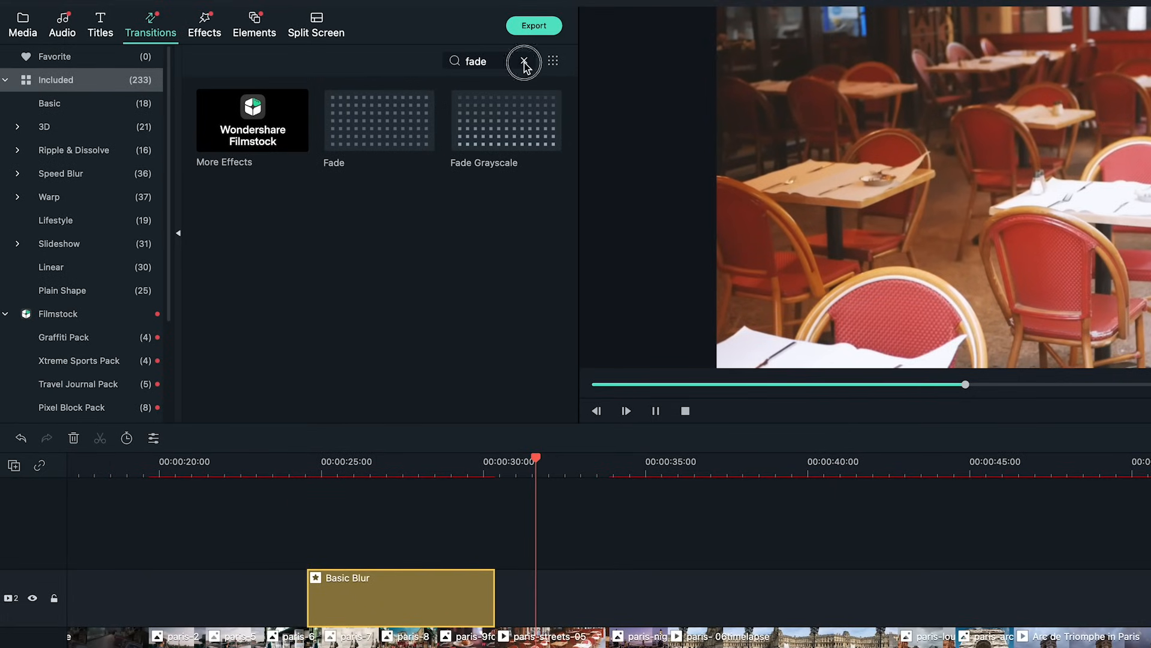
# Clear the 'fade' search so the full transitions library shows again.
pyautogui.click(524, 62)
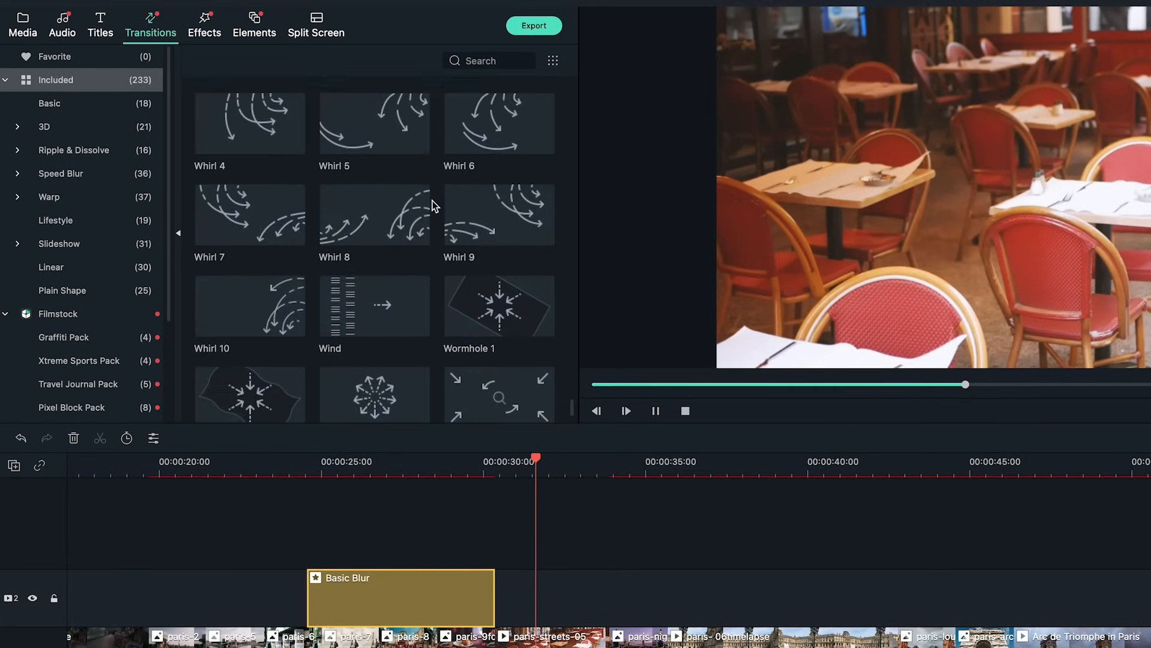
pyautogui.scroll(3)
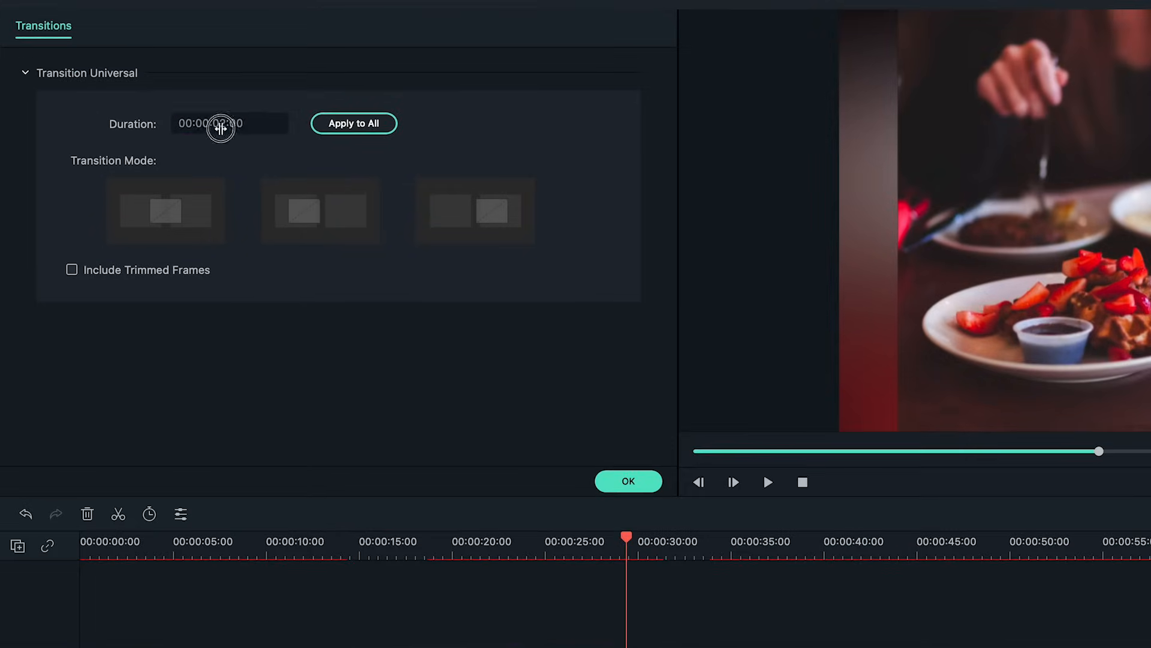
# Set the transition to 00:00:01:16 with trimmed frames, overlapping both clips, and confirm.
pyautogui.click(229, 122)
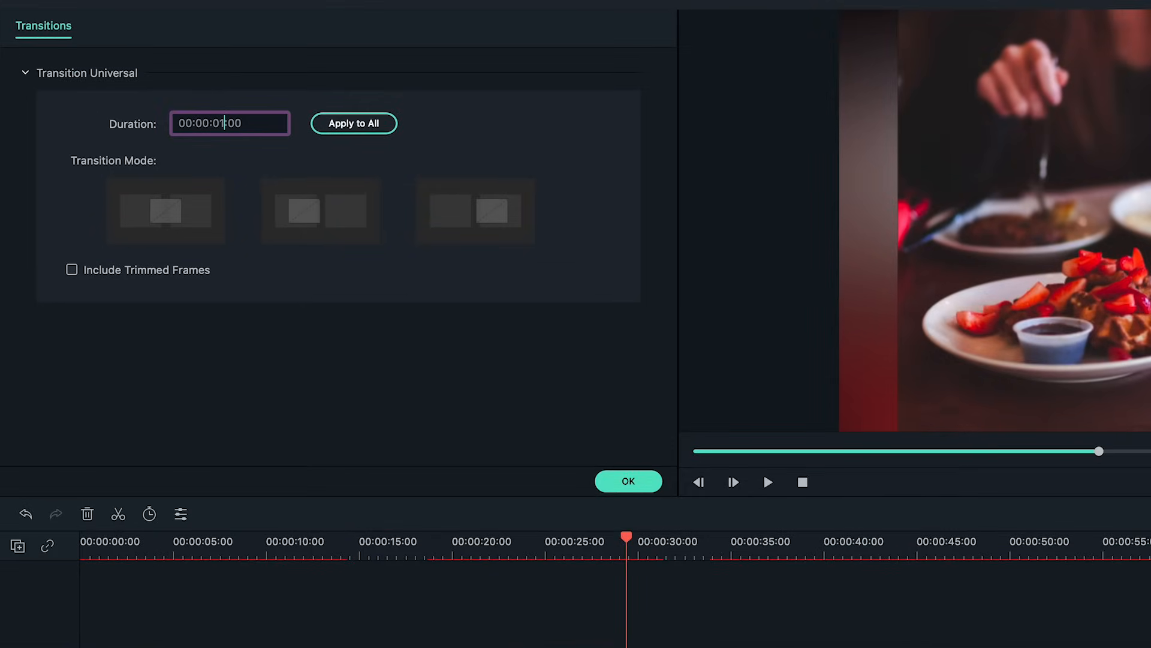
pyautogui.click(321, 211)
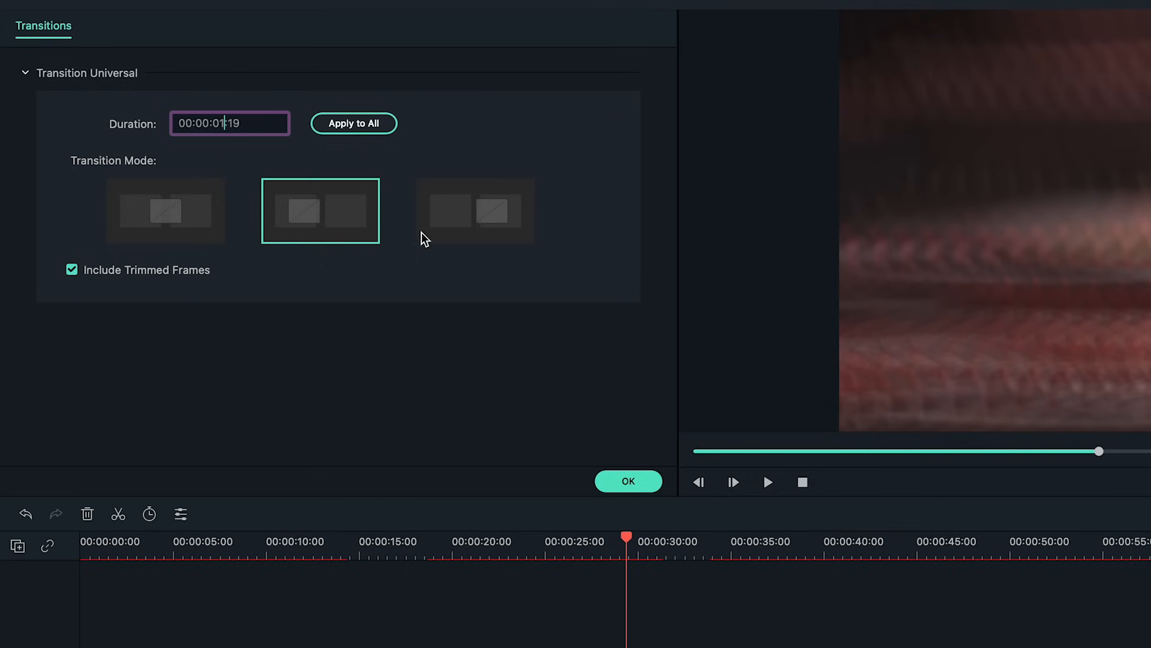
pyautogui.click(165, 211)
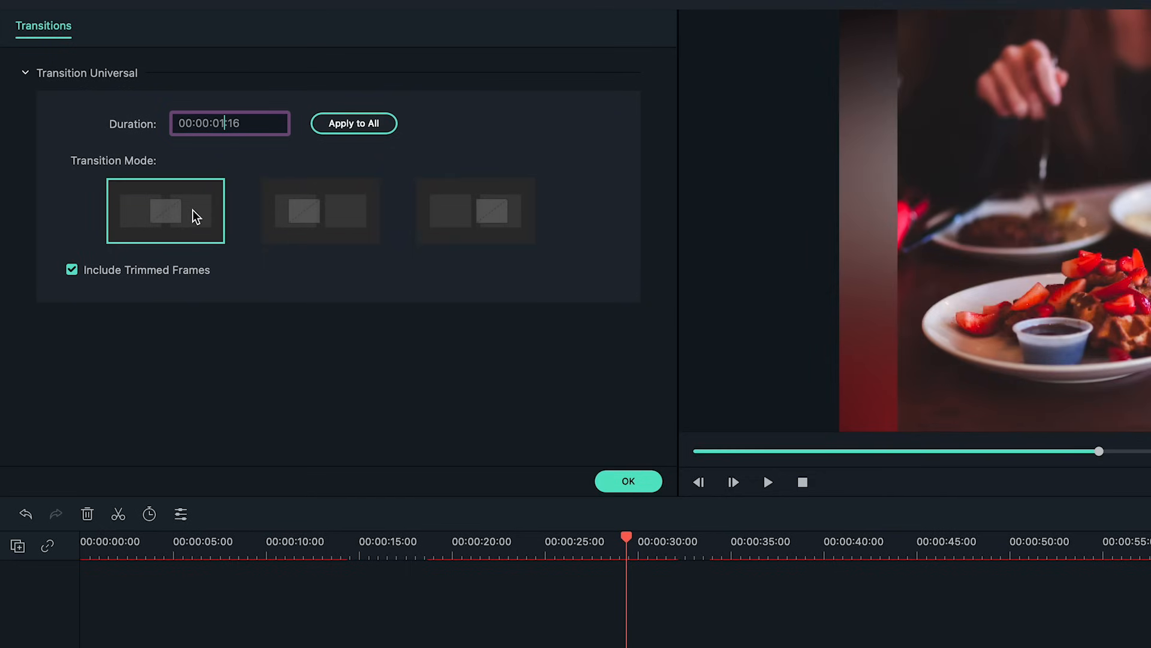
pyautogui.moveTo(254, 212)
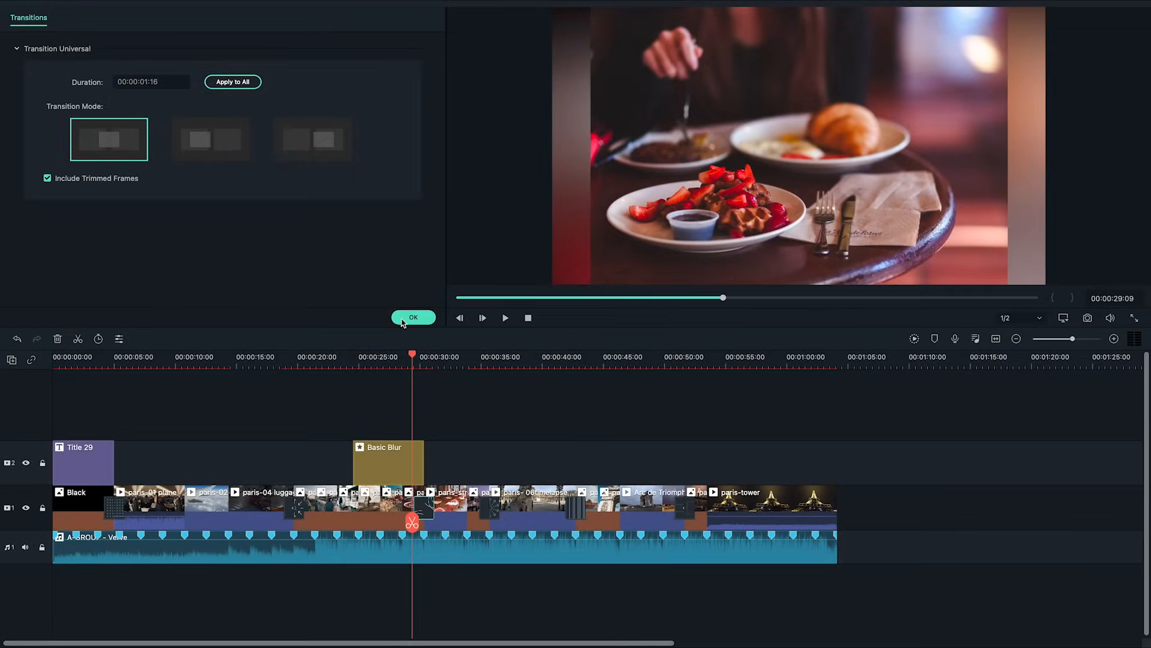
pyautogui.click(412, 317)
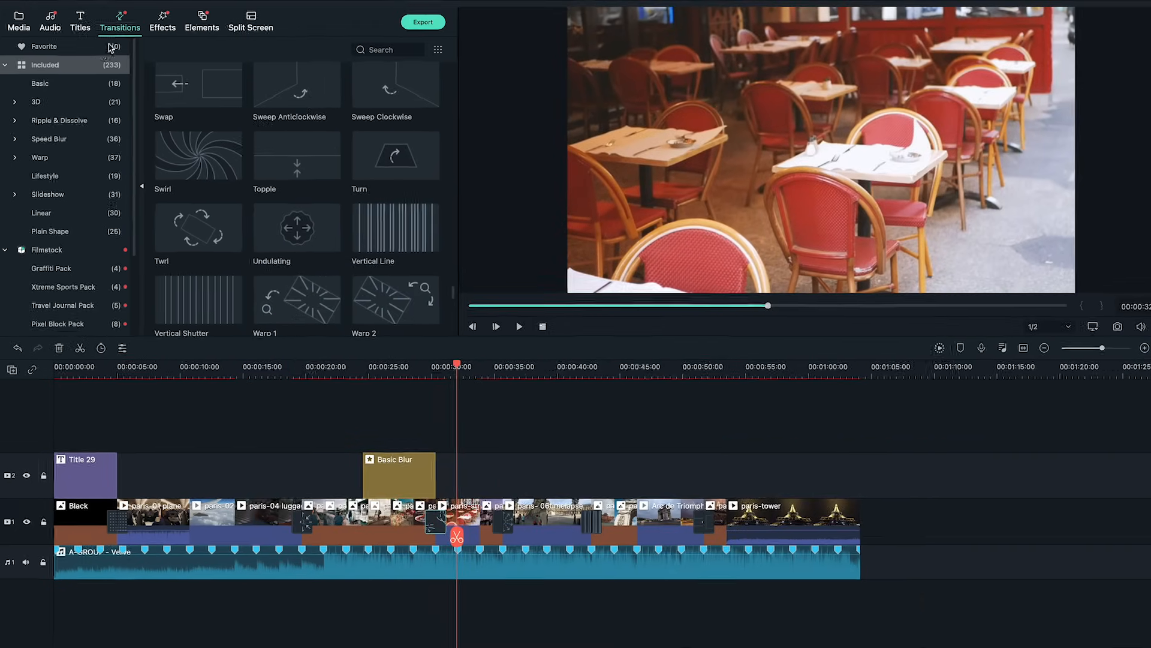
# Browse the Common filters for the 70s filter, then search 'glo' for Glow.
pyautogui.click(236, 22)
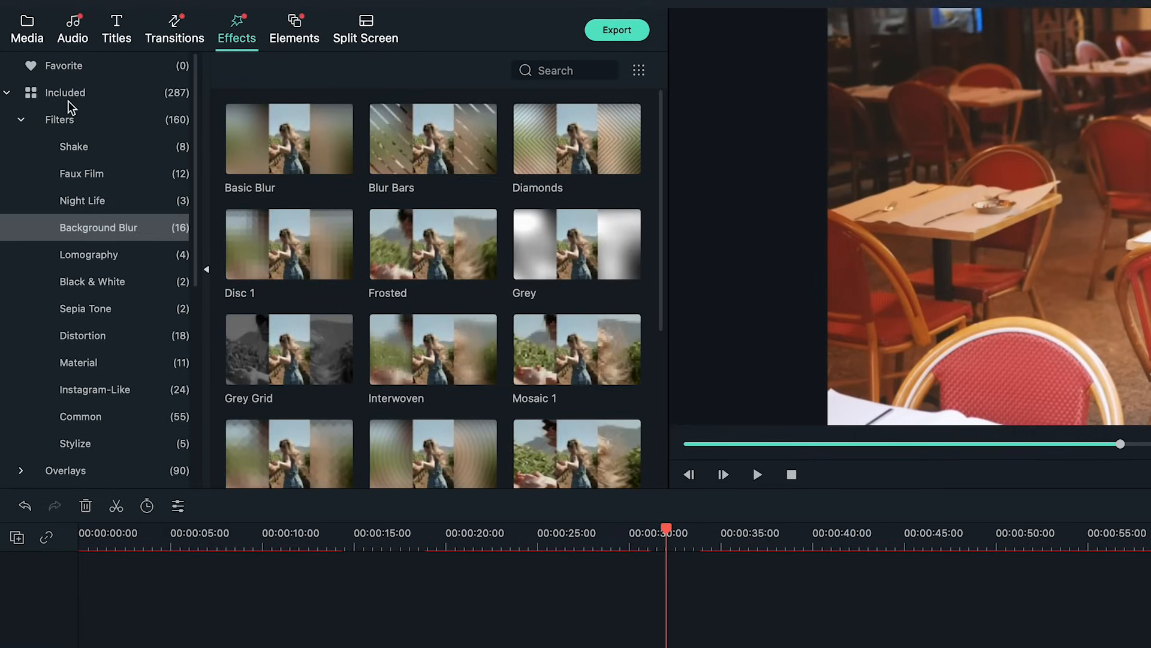
pyautogui.click(59, 119)
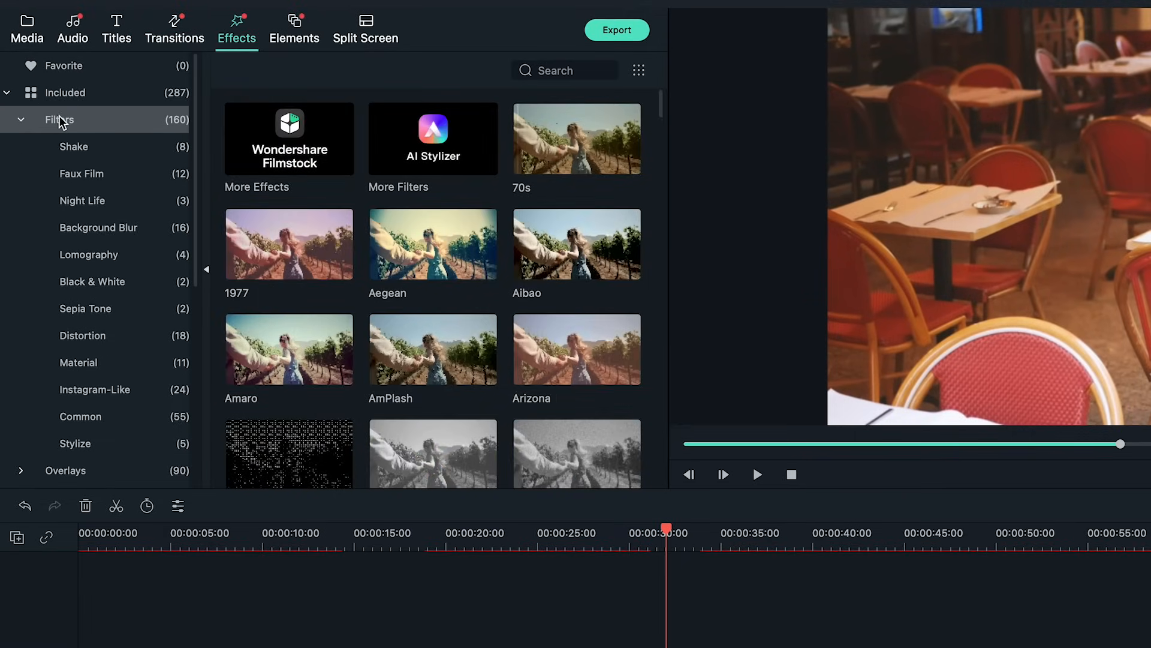
pyautogui.click(81, 416)
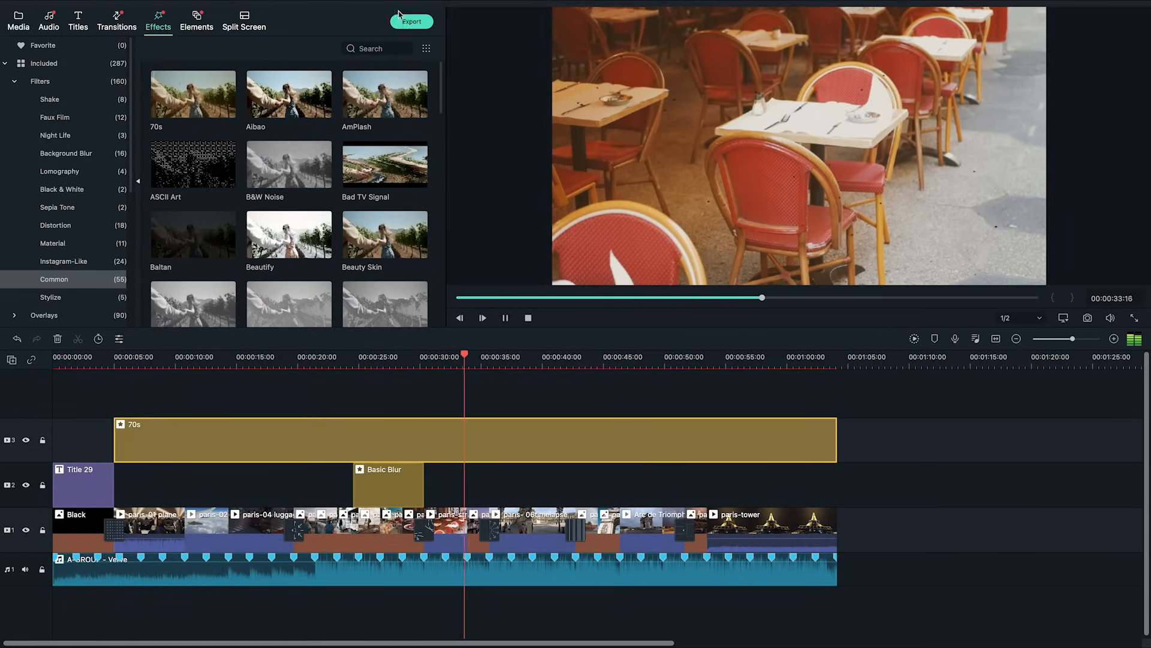
pyautogui.write('glo')
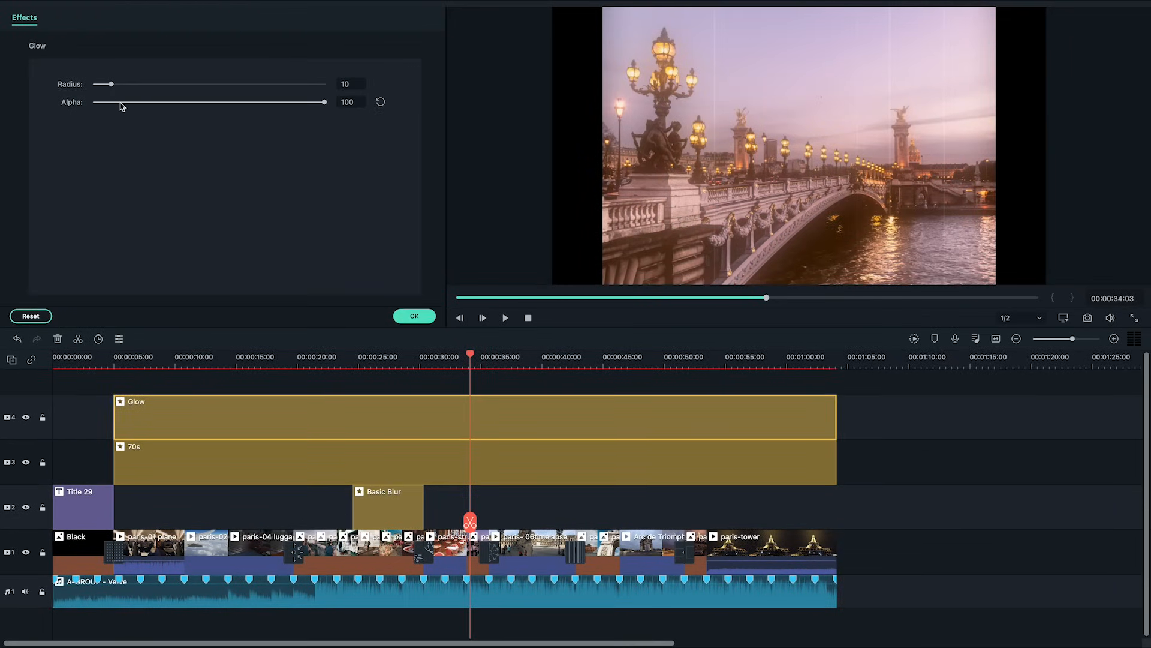
# Lower the Glow filter's alpha to 20 and confirm.
pyautogui.moveTo(324, 102); pyautogui.dragTo(135, 102)
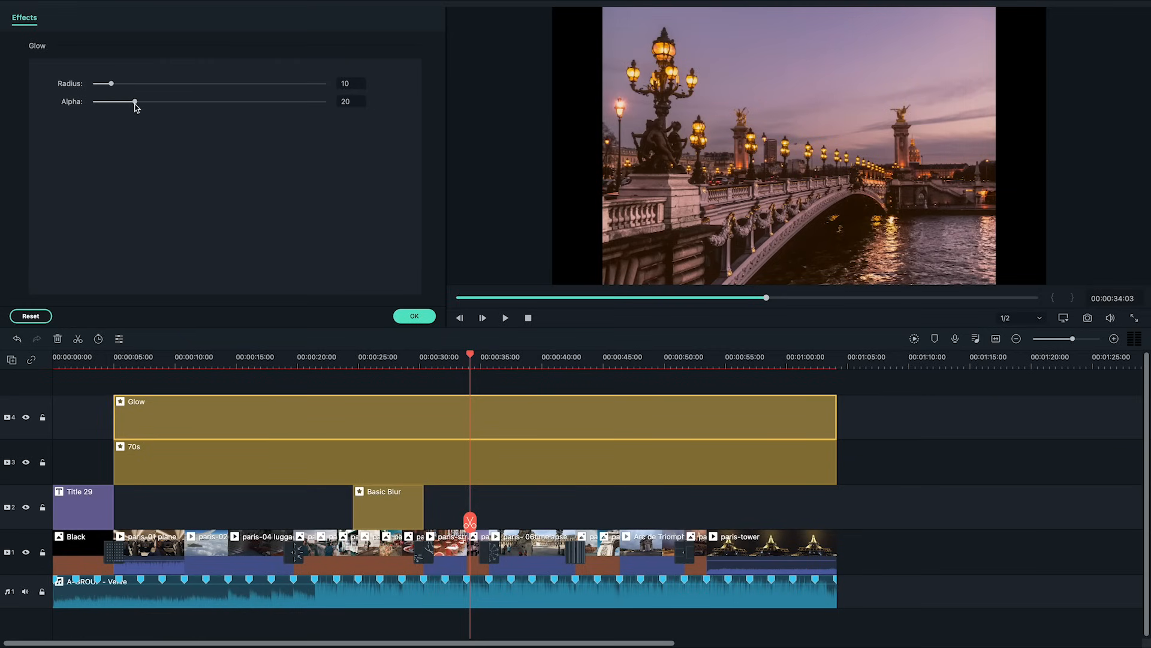
pyautogui.click(413, 315)
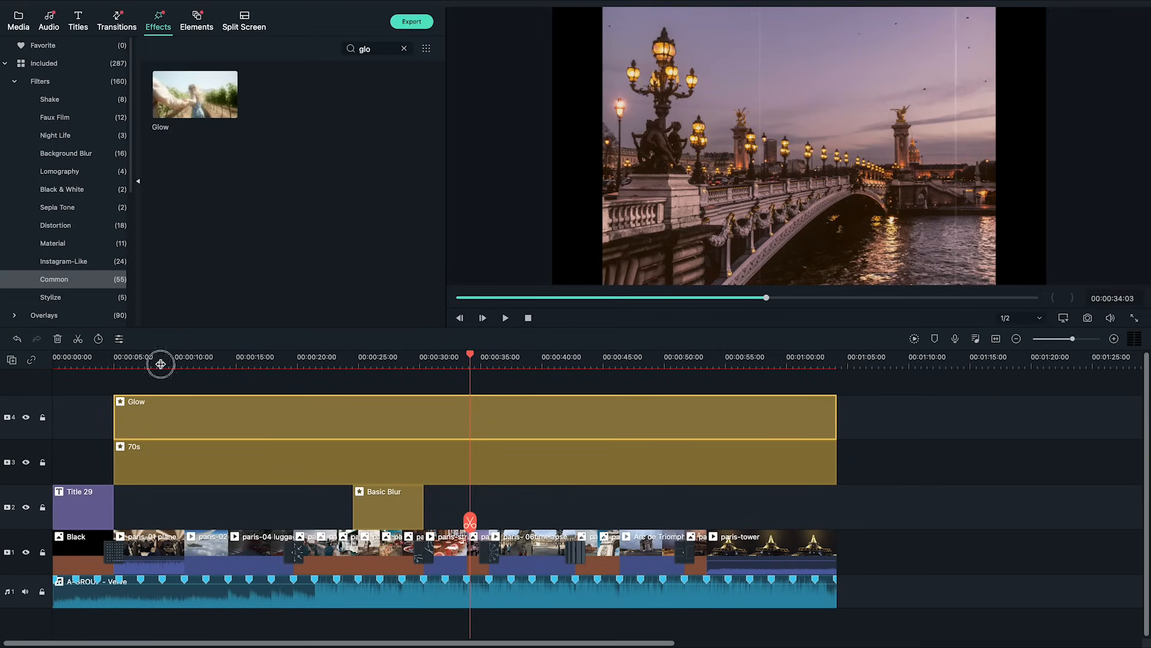
pyautogui.click(505, 316)
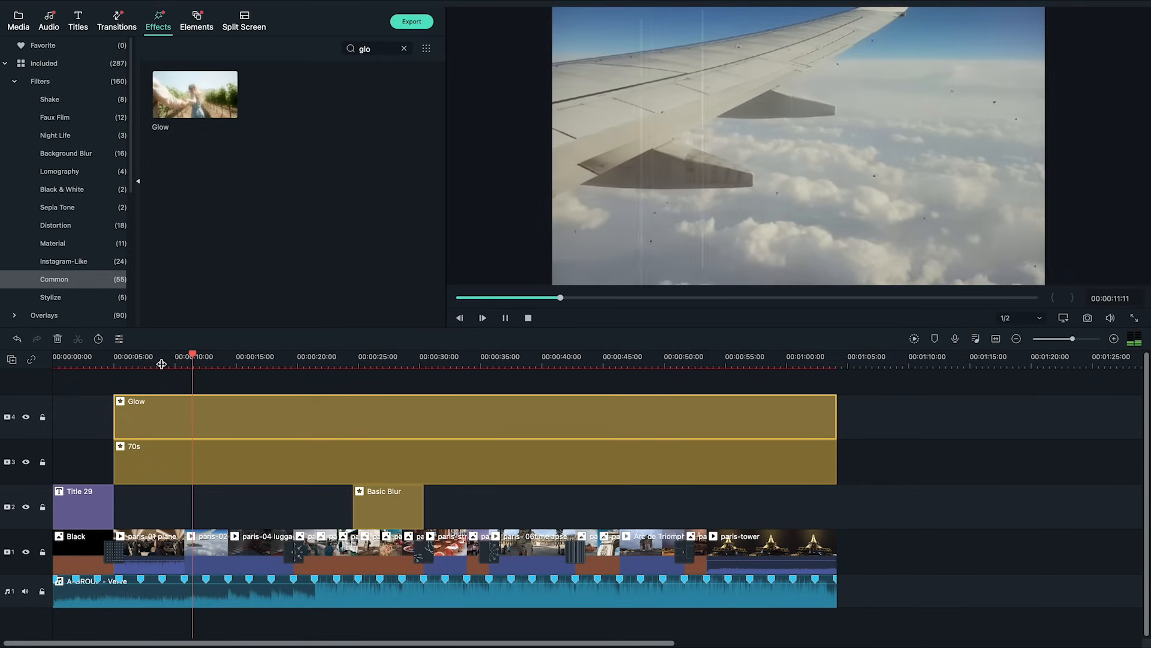
# Find the Black sample colour in Media to close the slideshow.
pyautogui.click(404, 48)
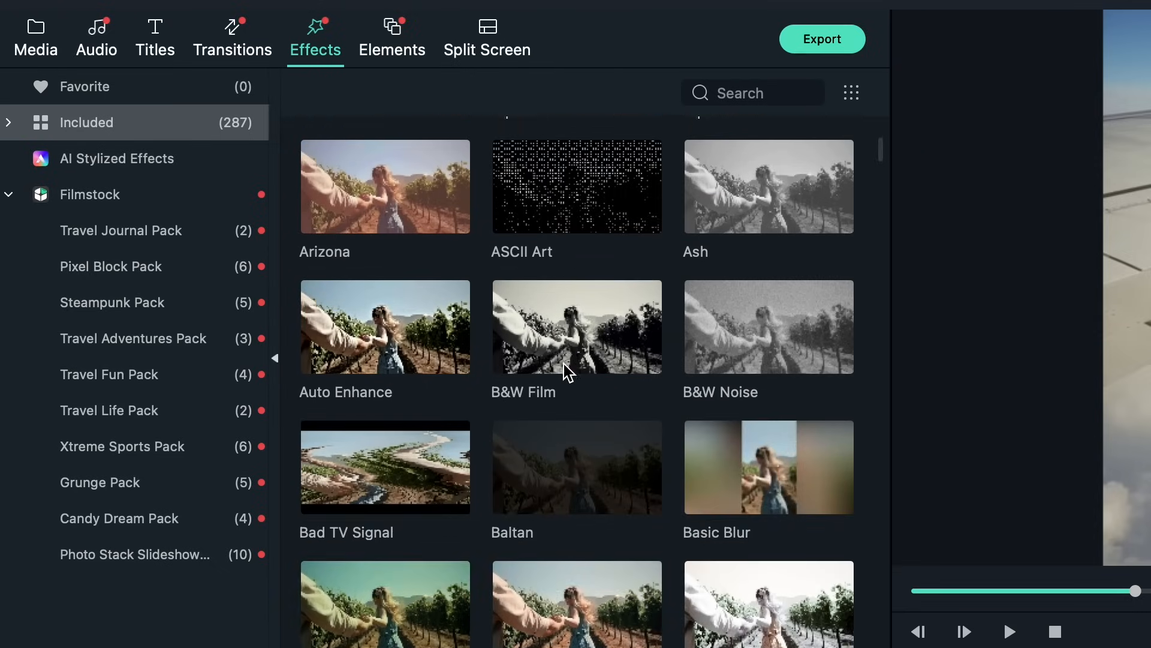
pyautogui.scroll(-3)
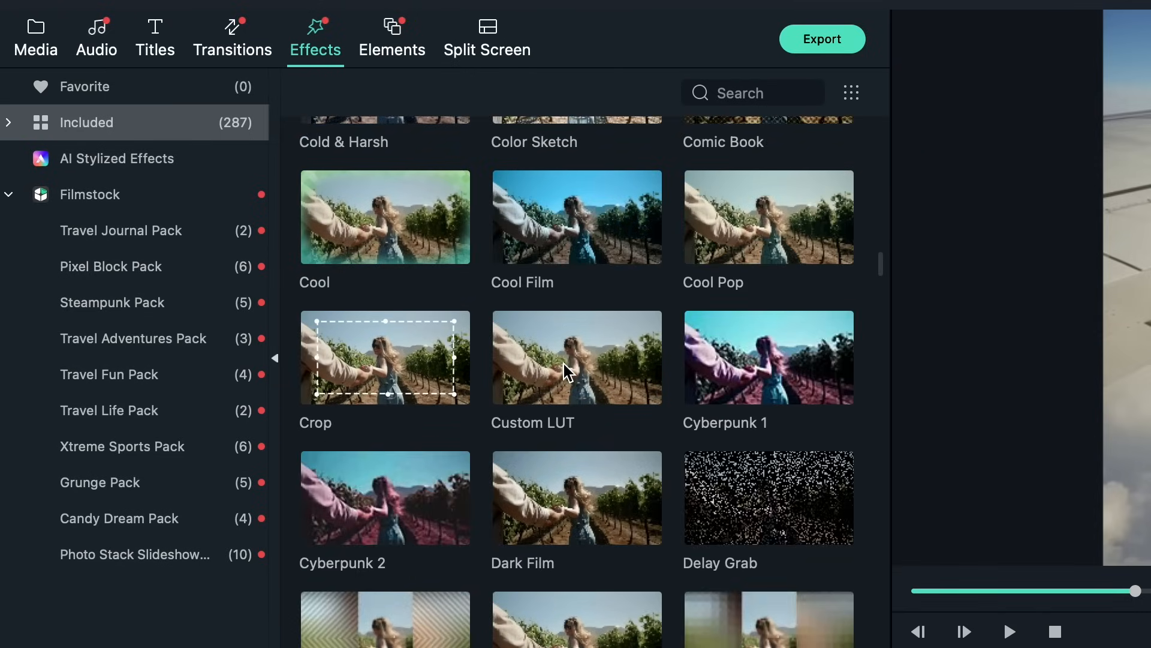
pyautogui.click(36, 37)
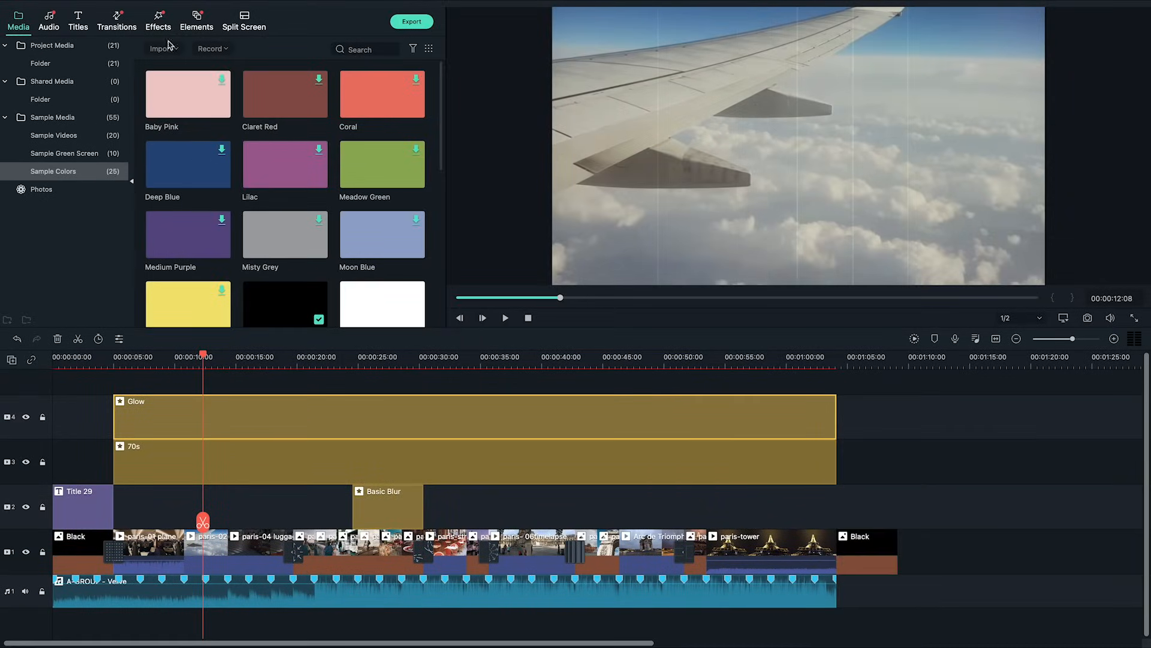
# Search 'fa' for the Fade transition and preview the tower-to-black ending.
pyautogui.click(116, 20)
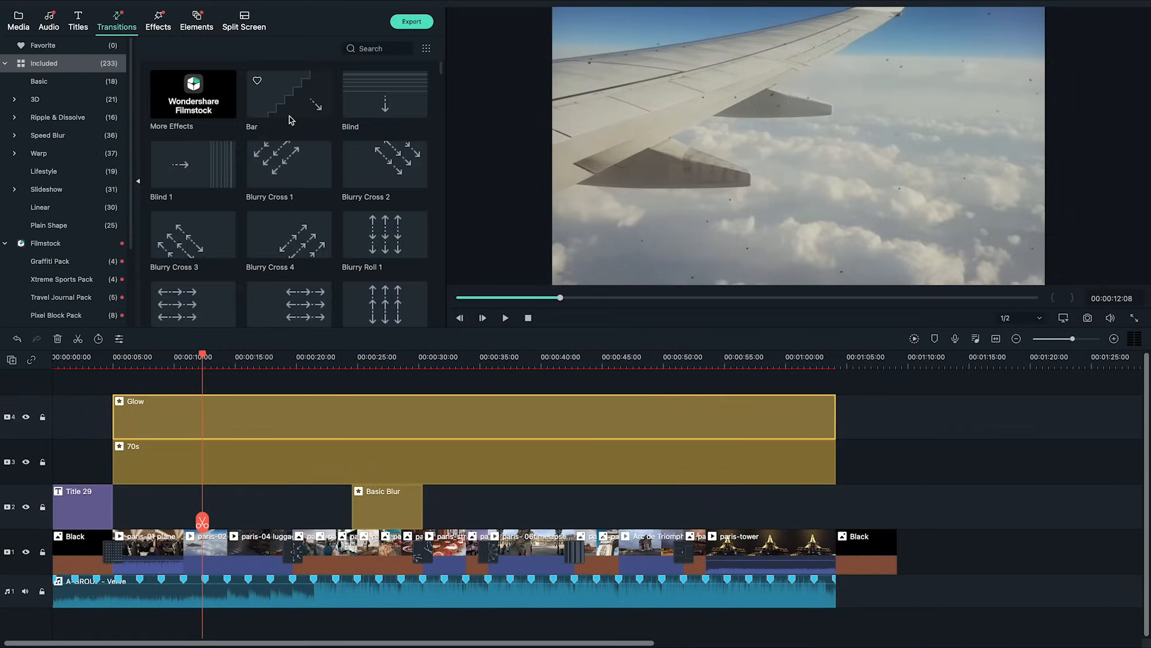
pyautogui.write('fad')
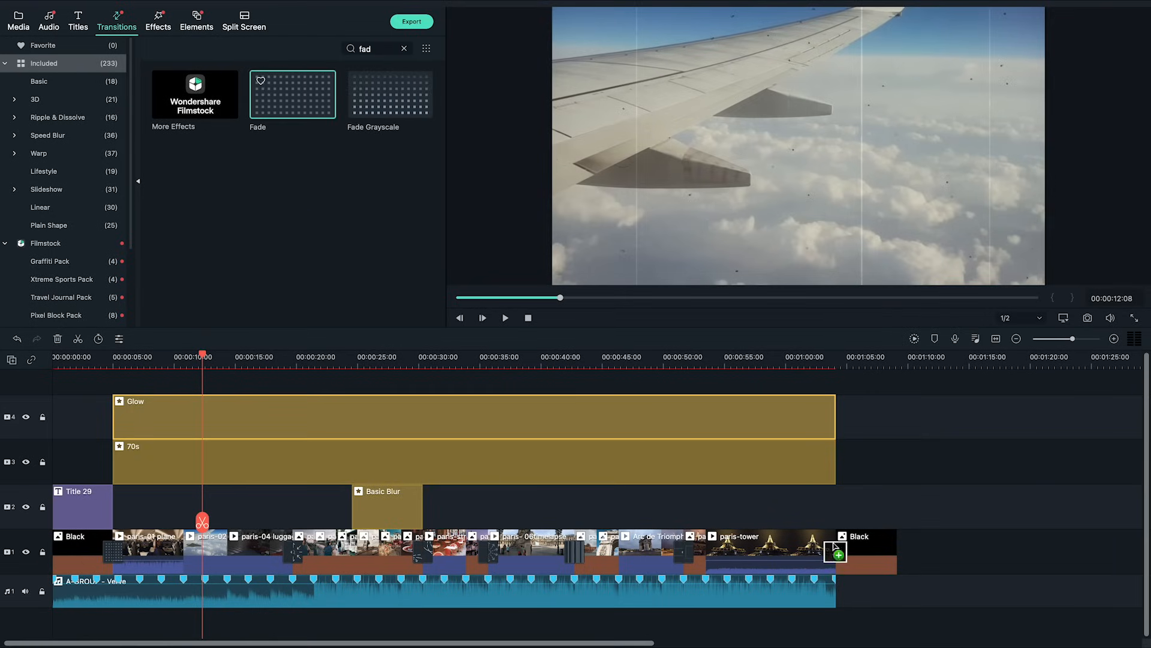
pyautogui.click(482, 317)
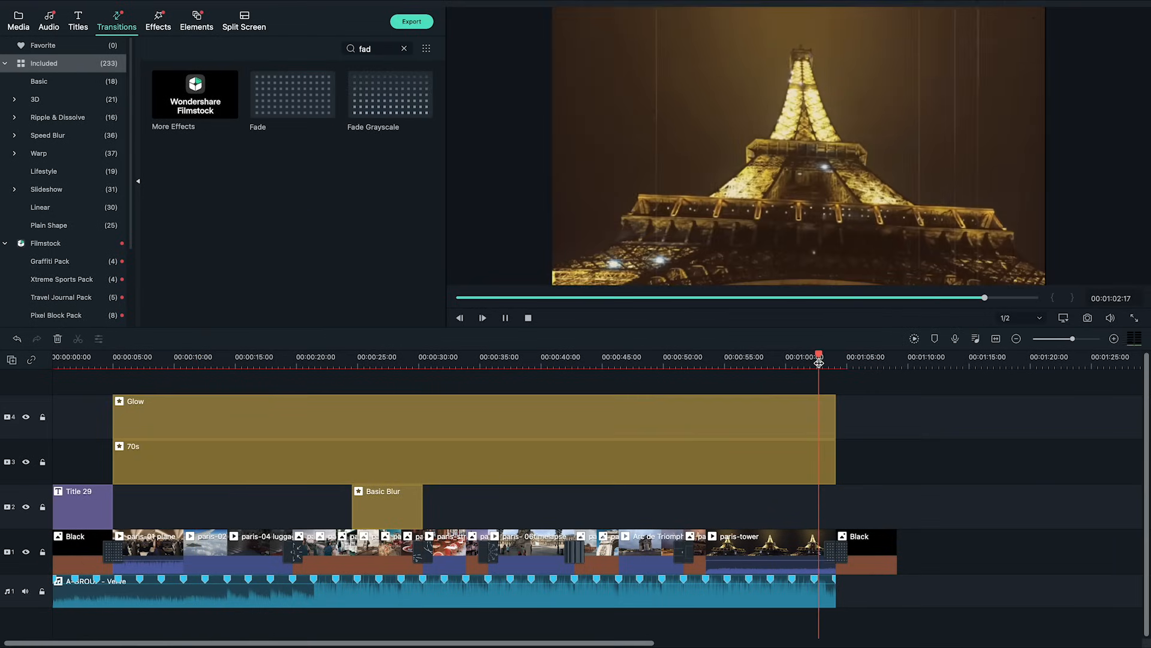
pyautogui.click(482, 317)
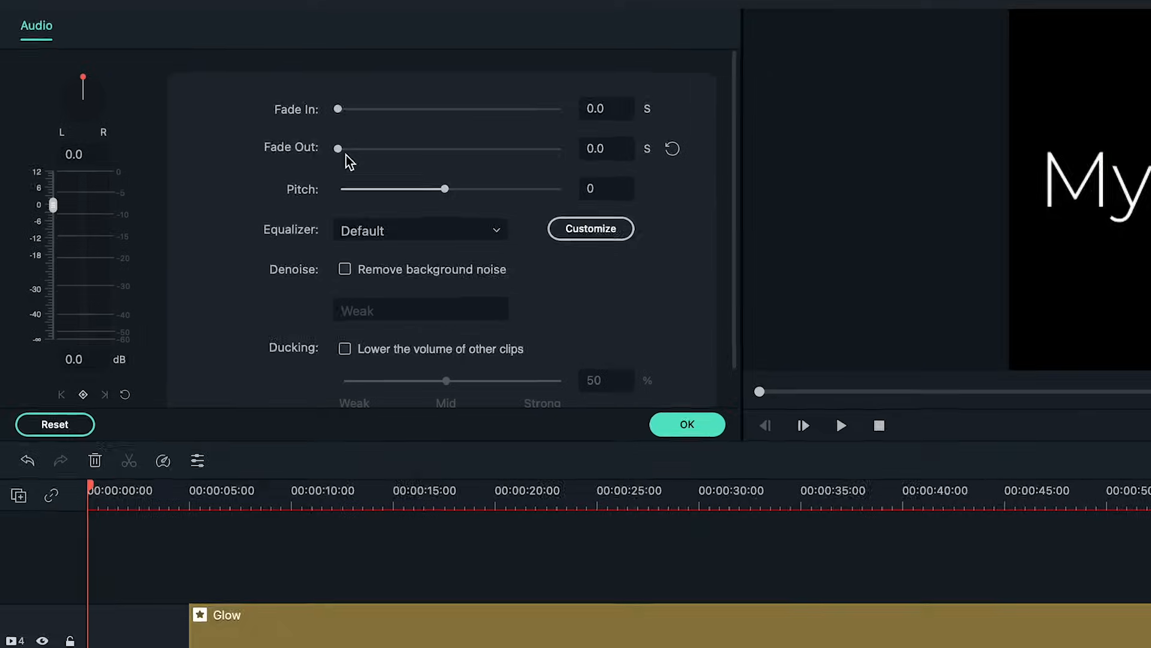
# Set the Verve song's fade-out to 1.6 seconds, leaving fade-in at zero.
pyautogui.moveTo(338, 149); pyautogui.dragTo(484, 177)
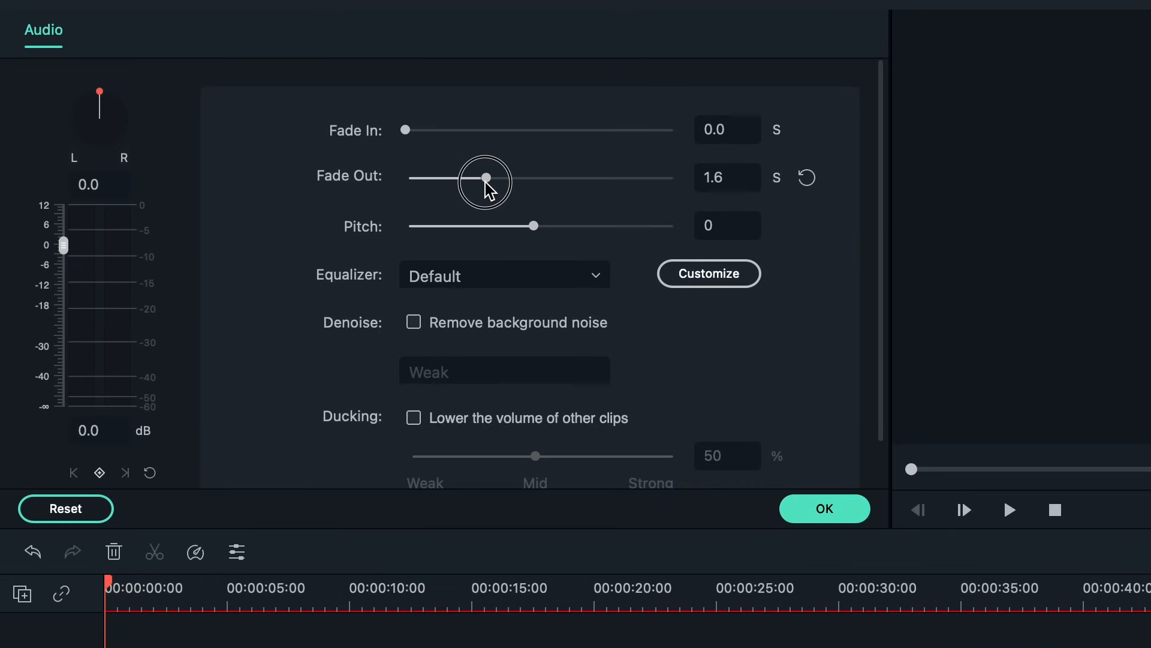